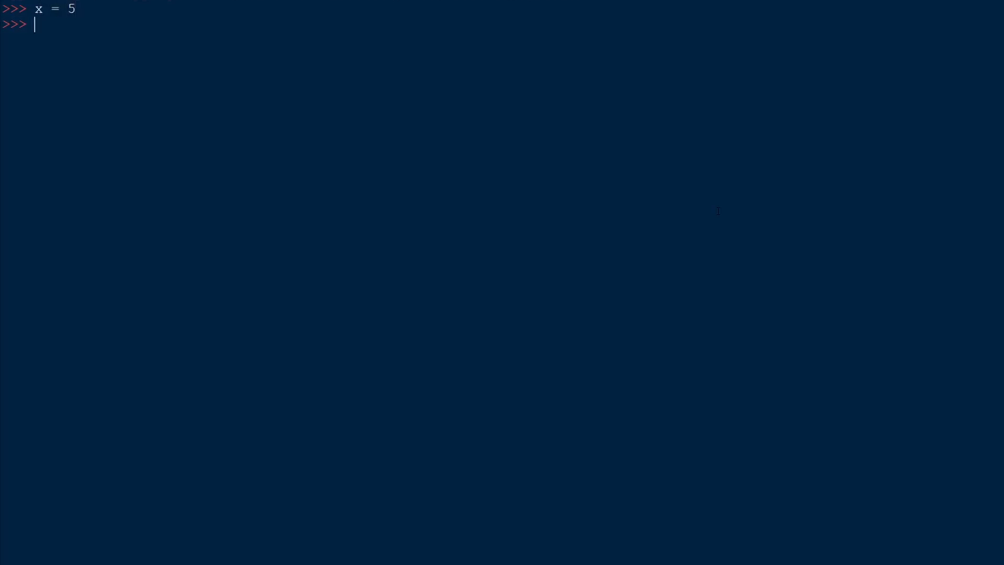
pyautogui.write('y = 1')
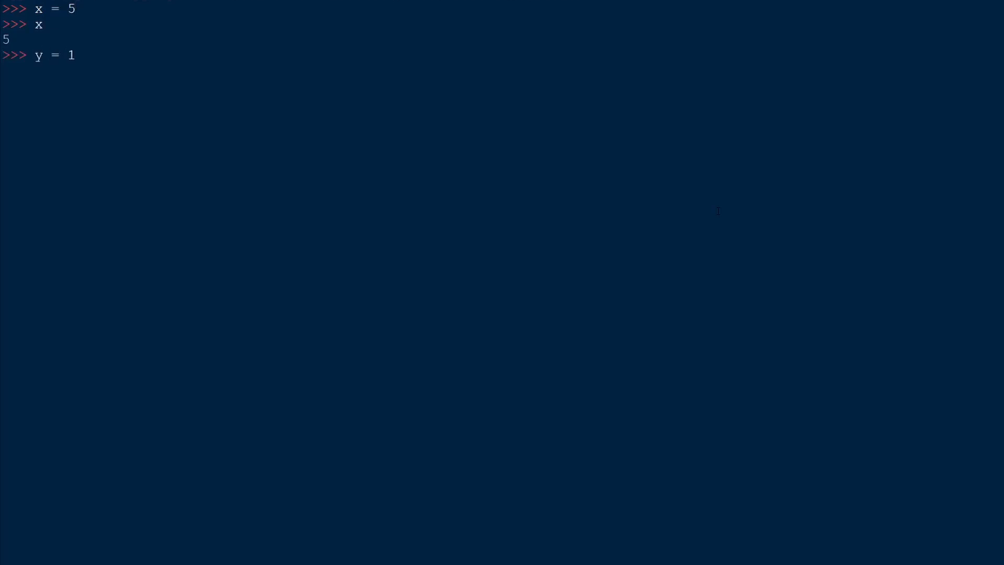
pyautogui.write('.5')
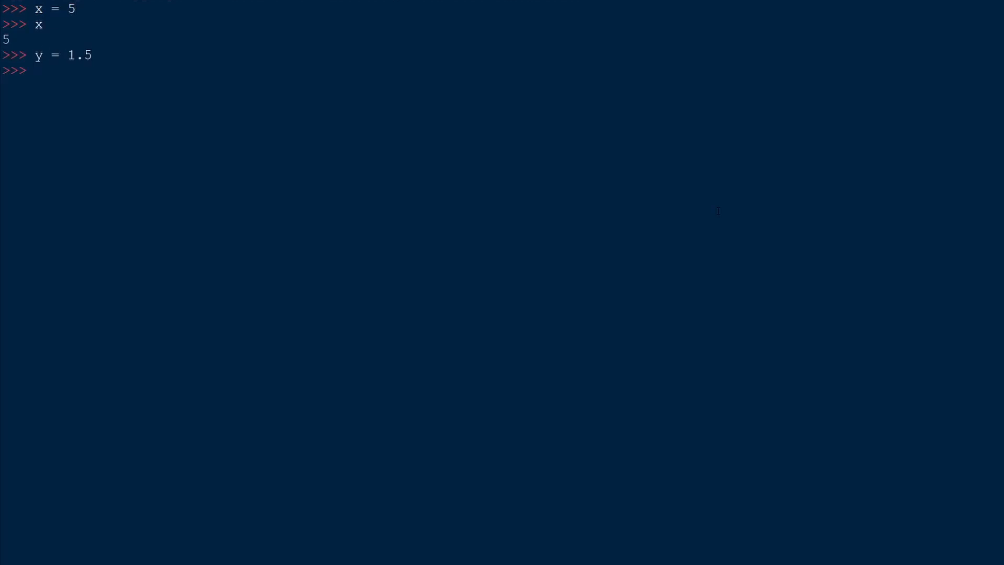
pyautogui.write('y')
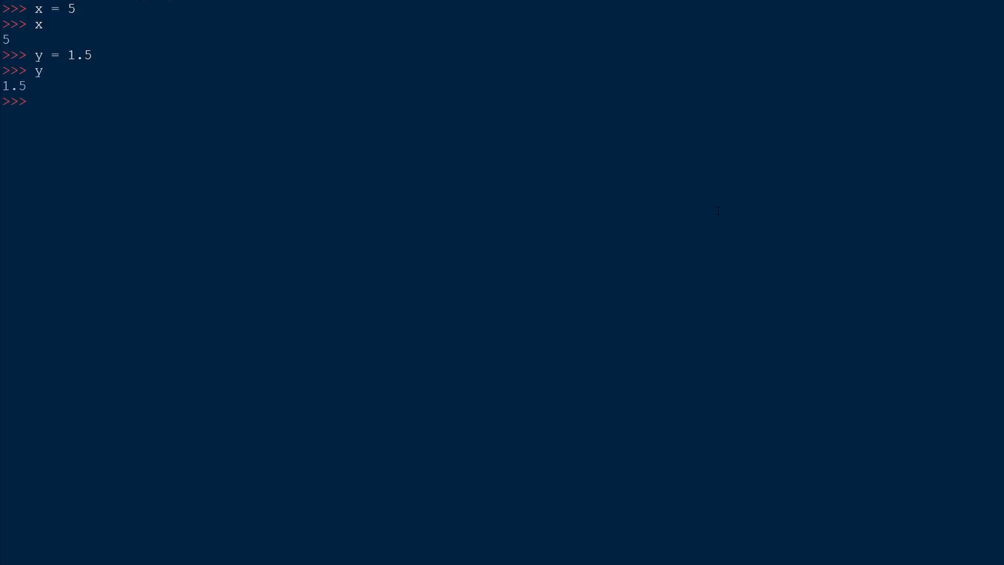
pyautogui.write('z')
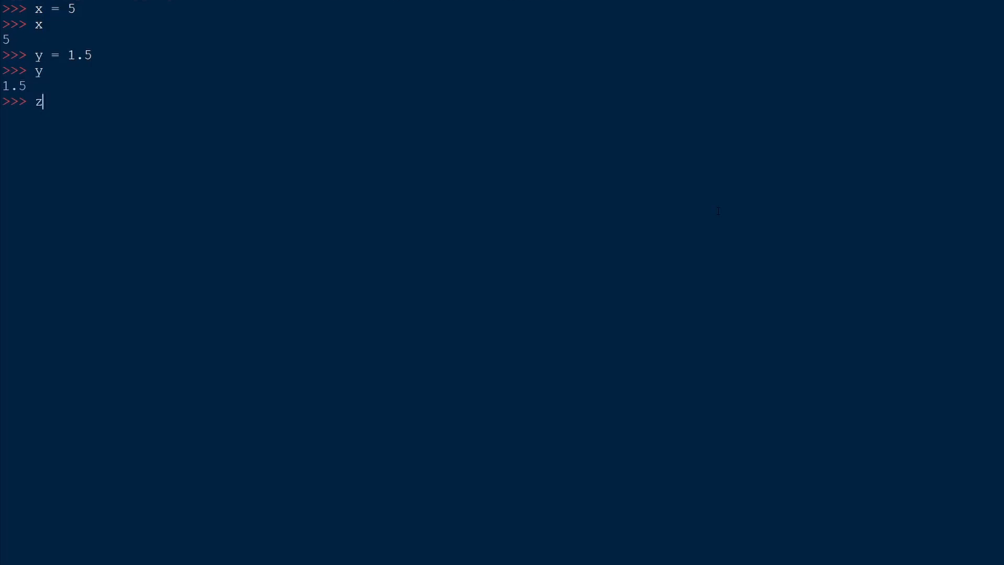
pyautogui.write('= 3')
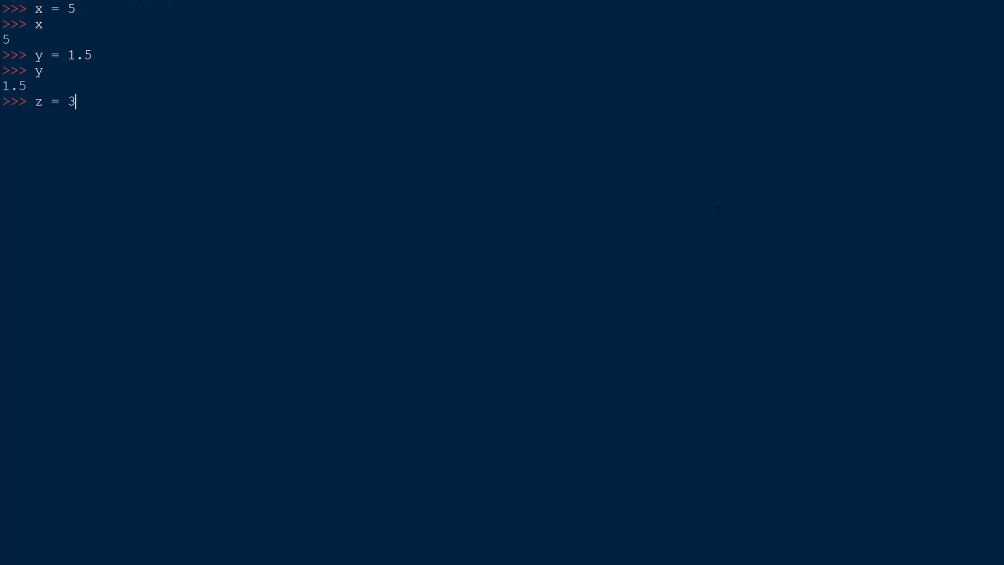
pyautogui.write('+')
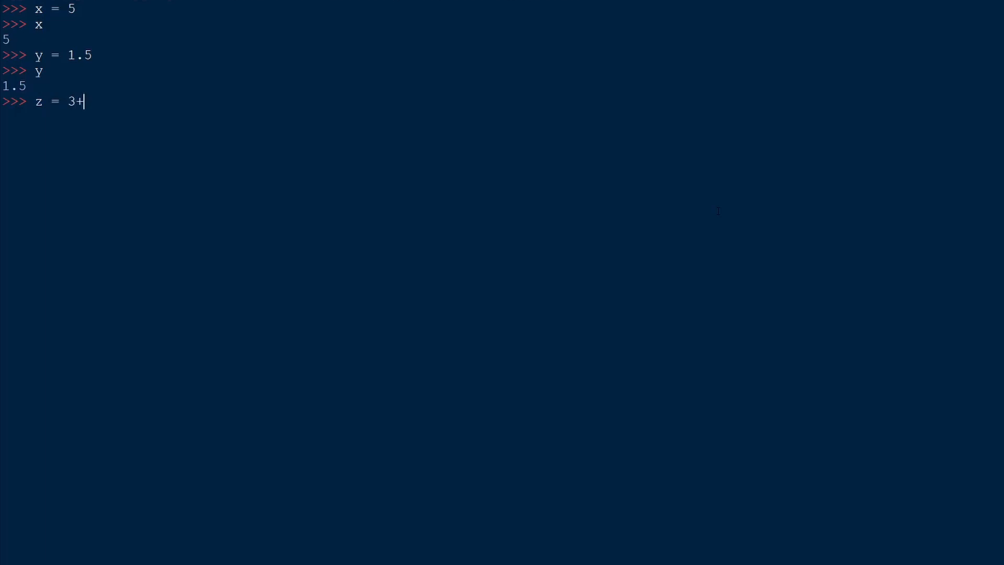
pyautogui.write('2j')
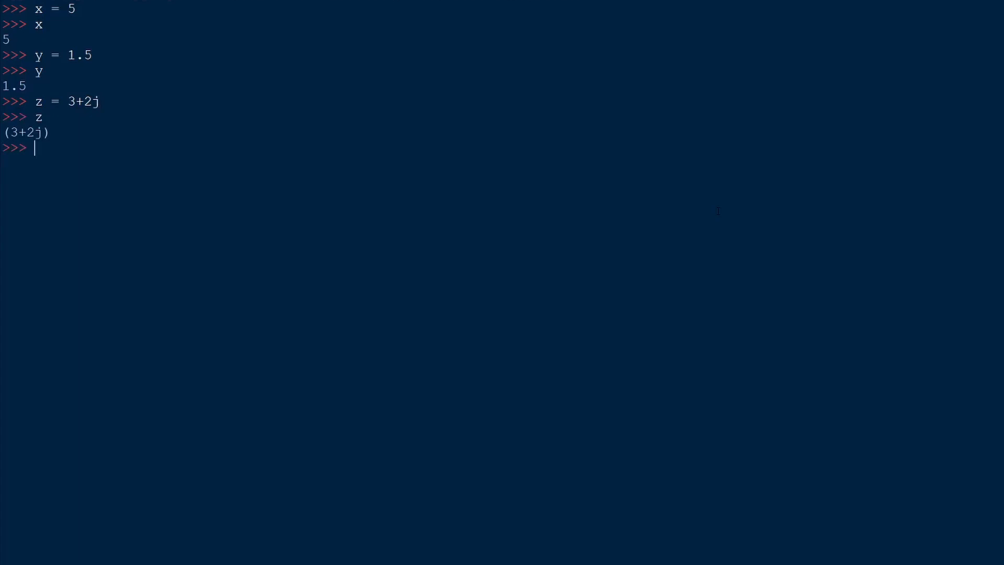
pyautogui.write('x')
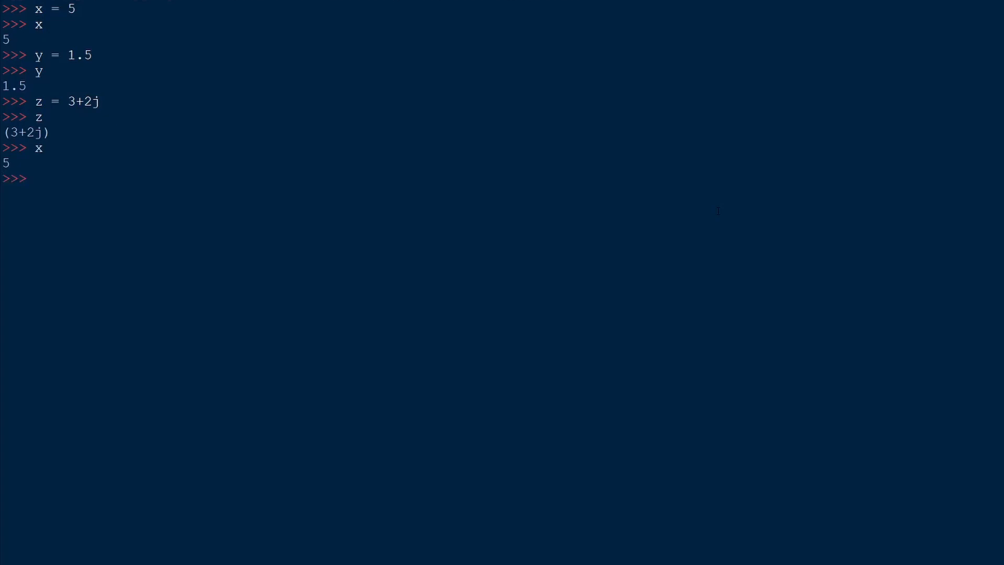
pyautogui.write('float(x)')
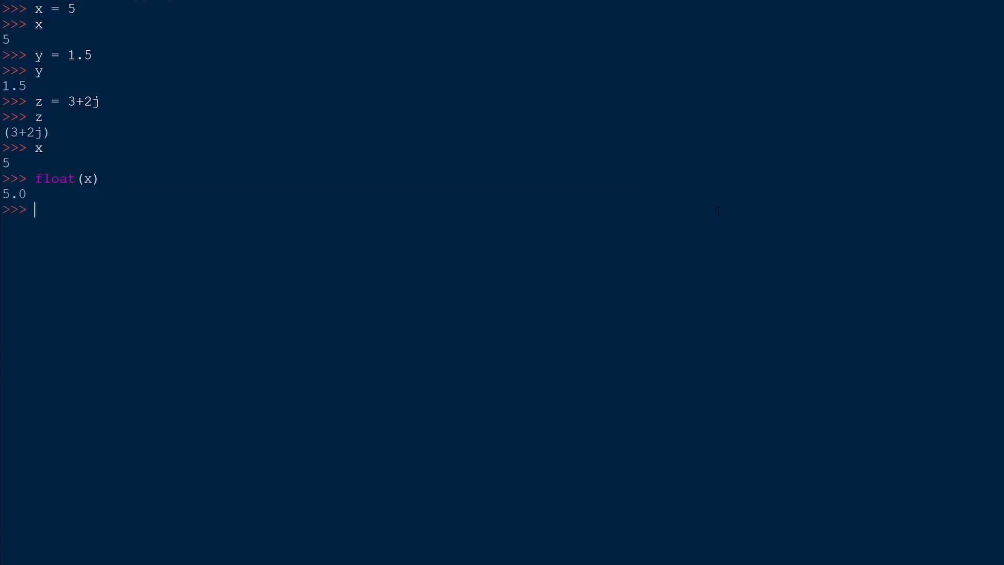
pyautogui.write('y')
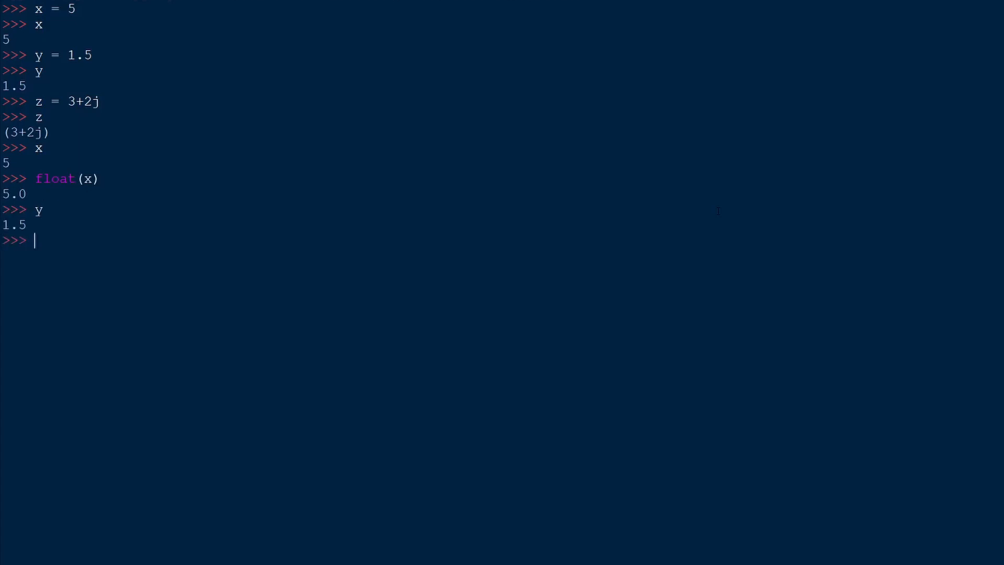
pyautogui.write('int(y)')
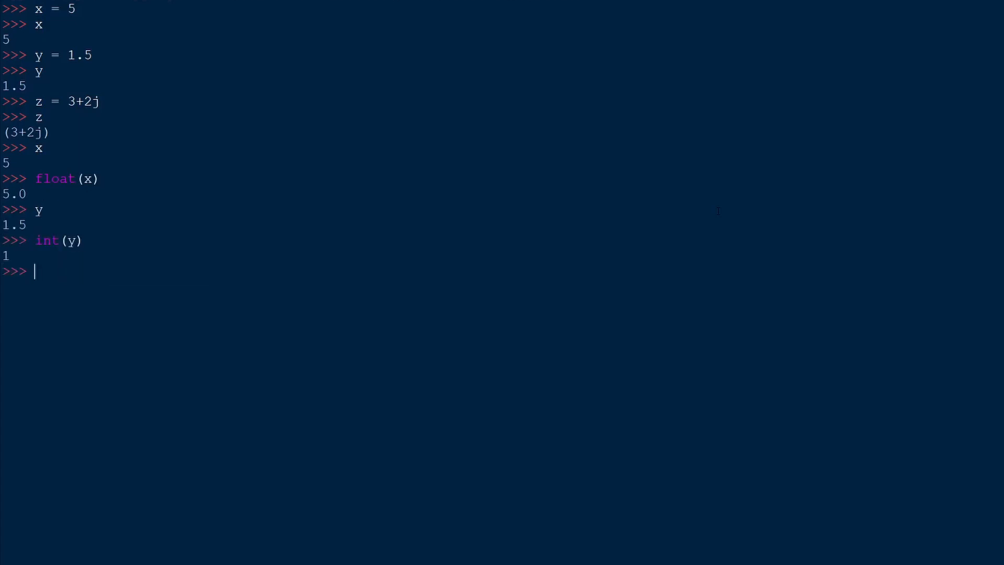
pyautogui.write('complex(x')
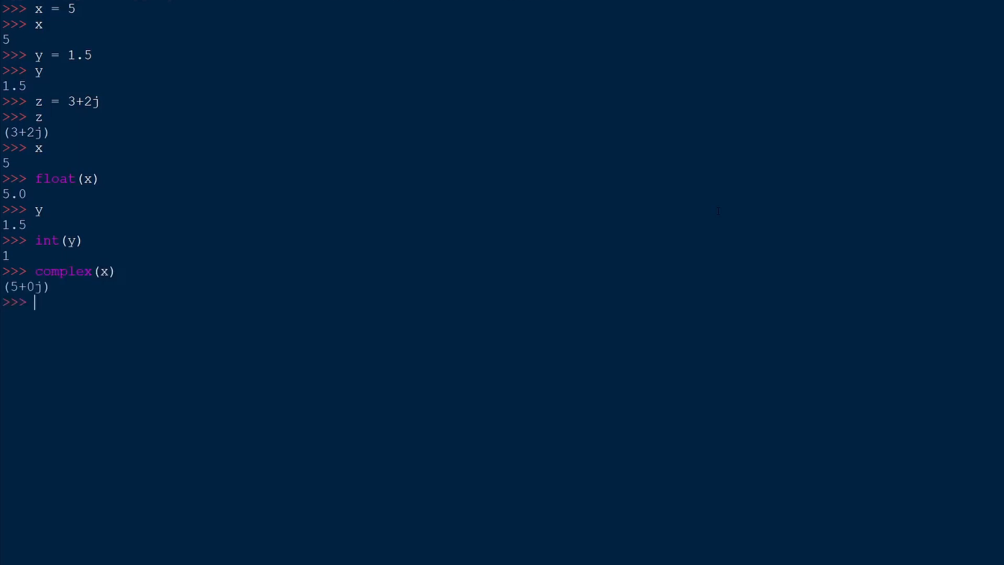
pyautogui.write('1+1')
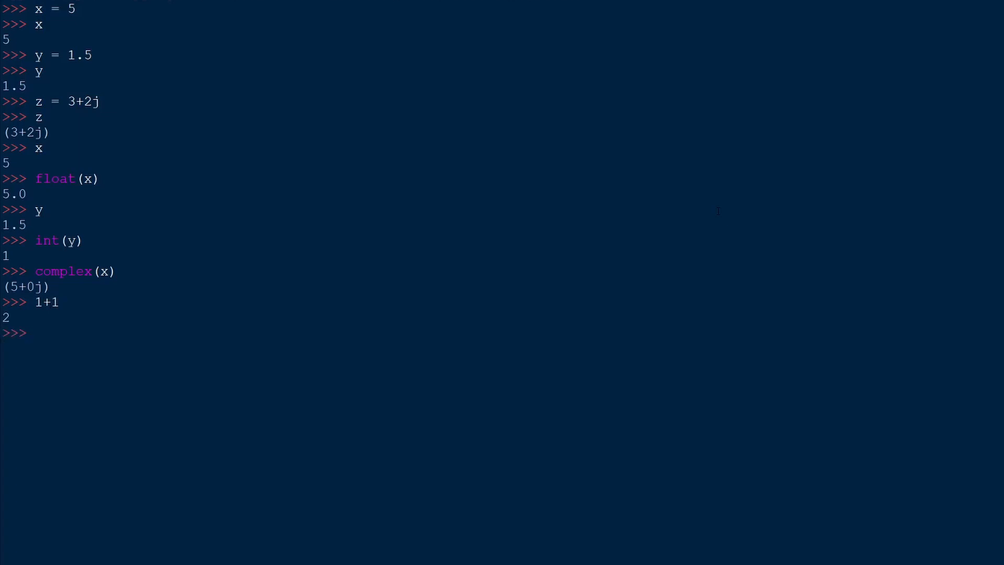
pyautogui.write('3-2')
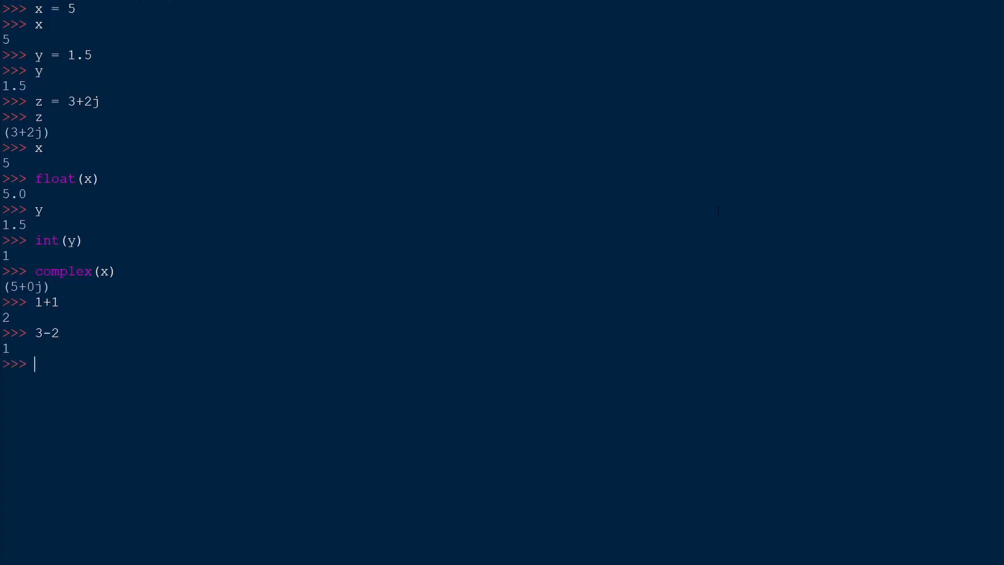
pyautogui.write('8*2')
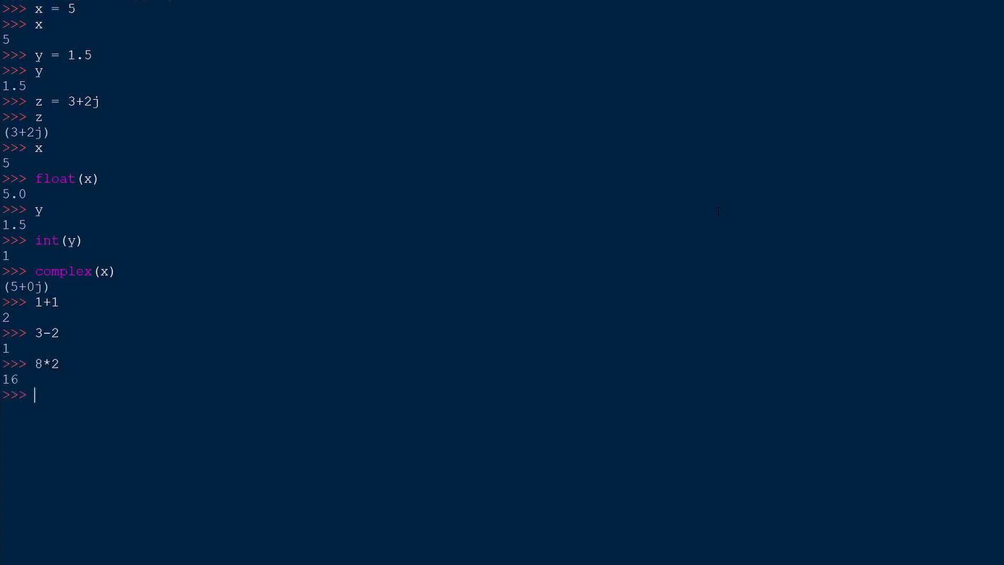
pyautogui.write('9/3')
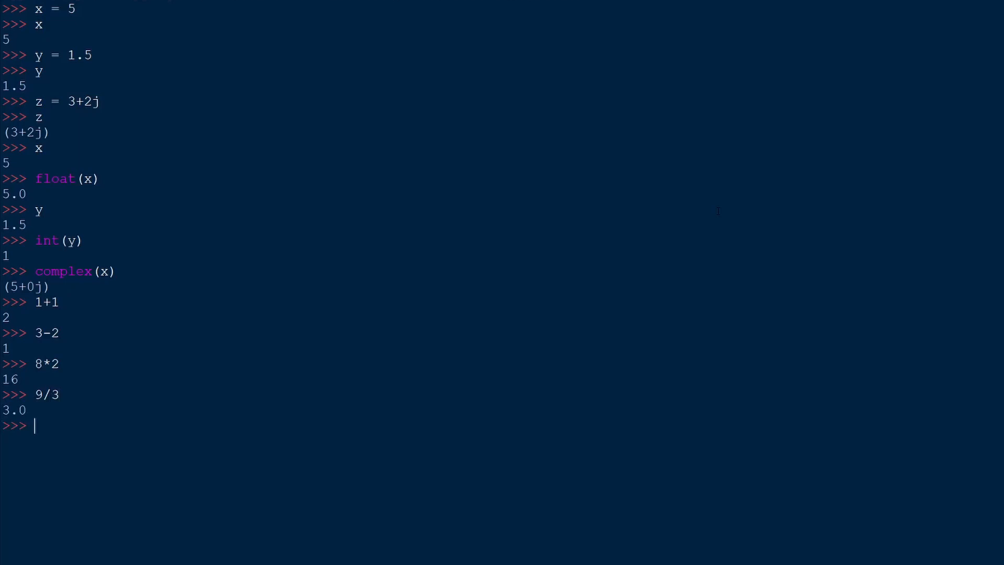
pyautogui.write('int(9/3')
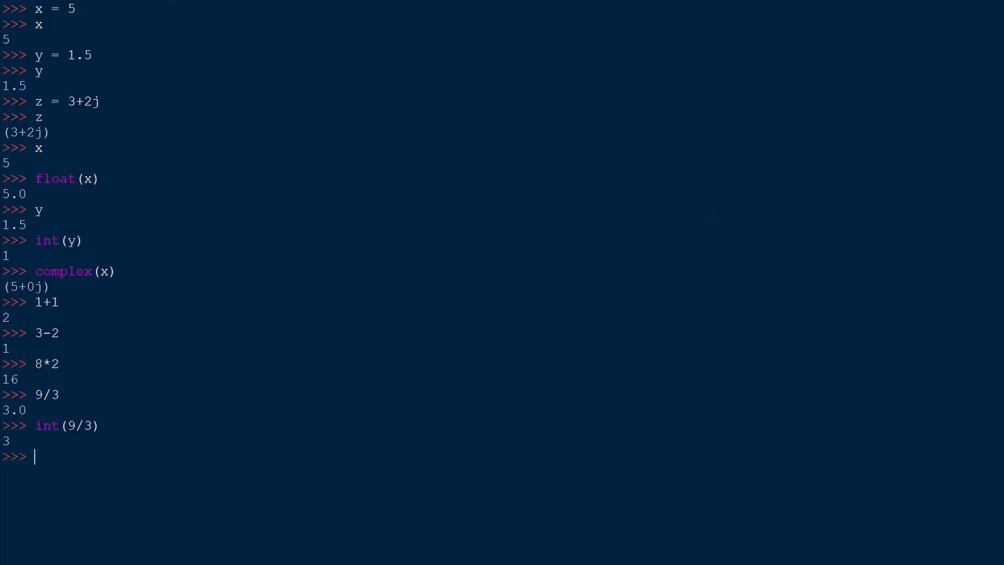
pyautogui.write('10/3')
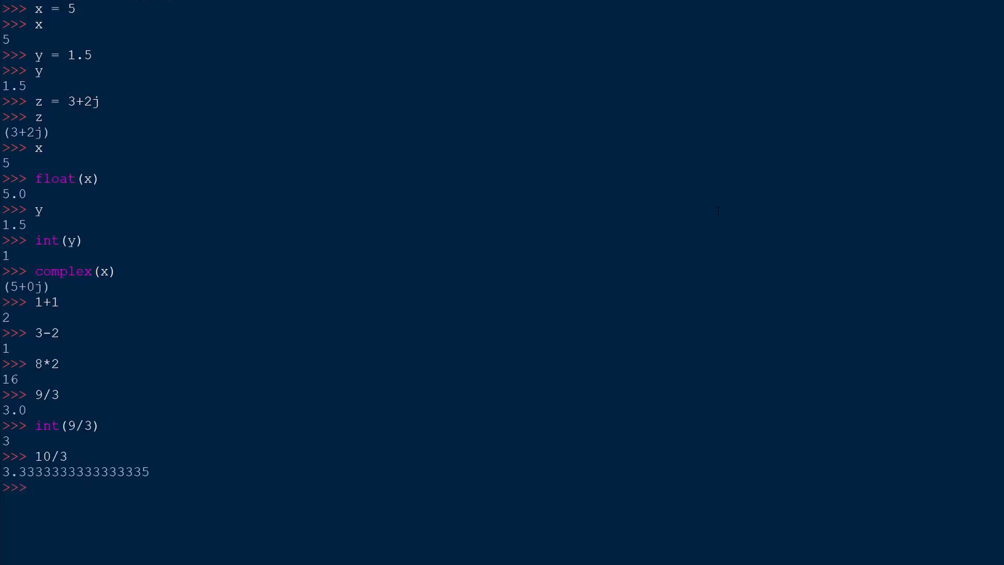
pyautogui.write('10')
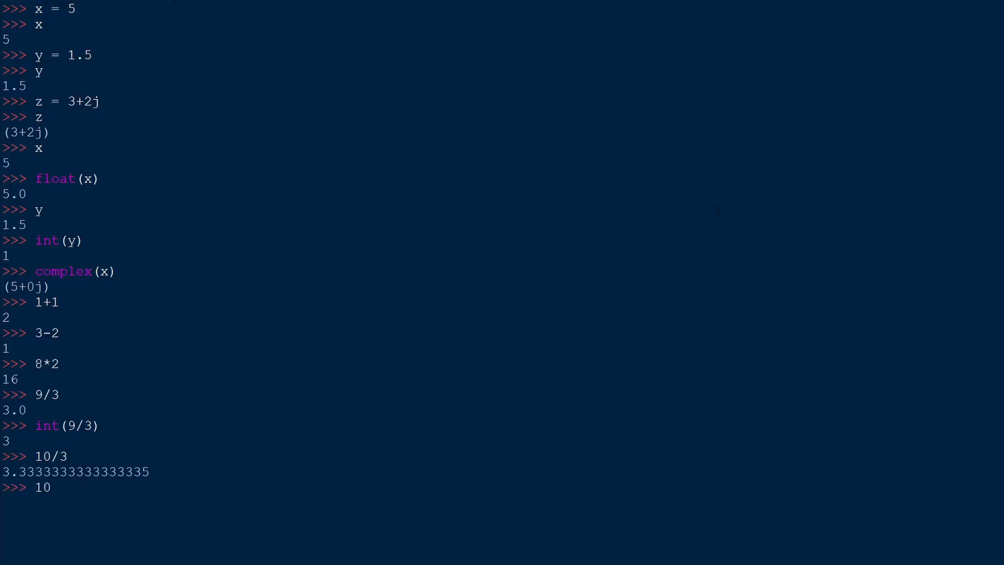
pyautogui.write('//3')
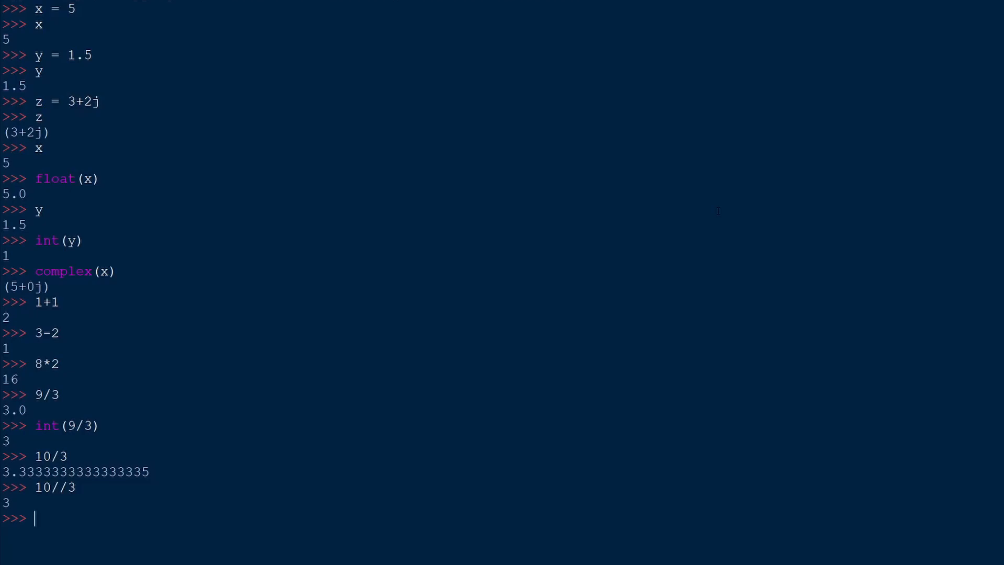
pyautogui.write('10')
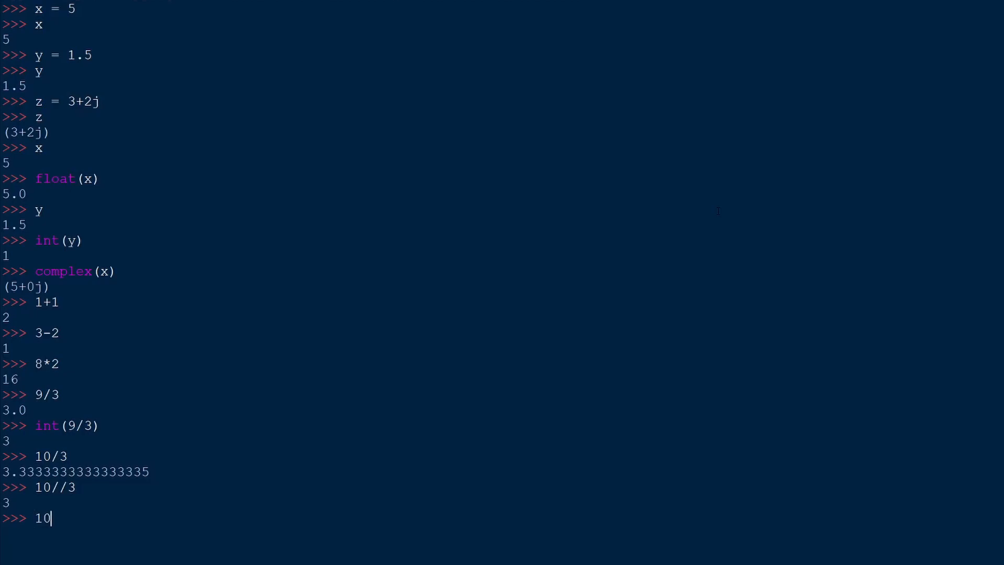
pyautogui.write('%3')
pyautogui.write('string = "Hello worl')
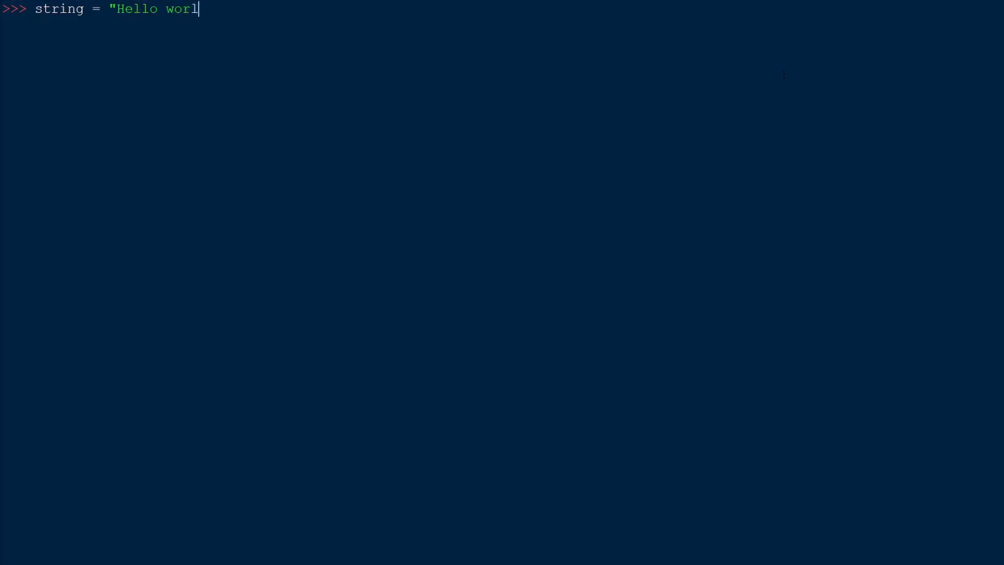
pyautogui.write('d!"')
pyautogui.write('string')
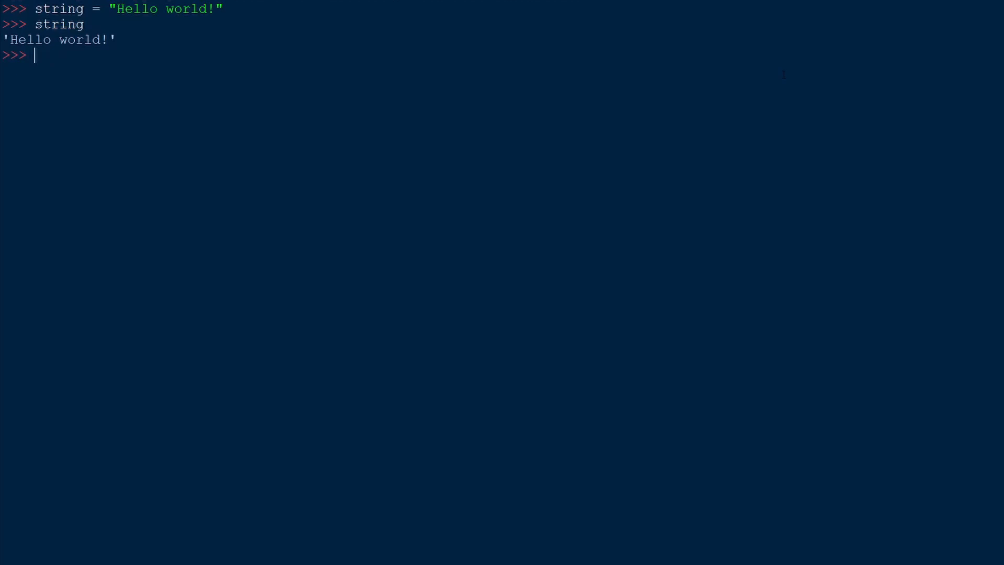
pyautogui.write('len(')
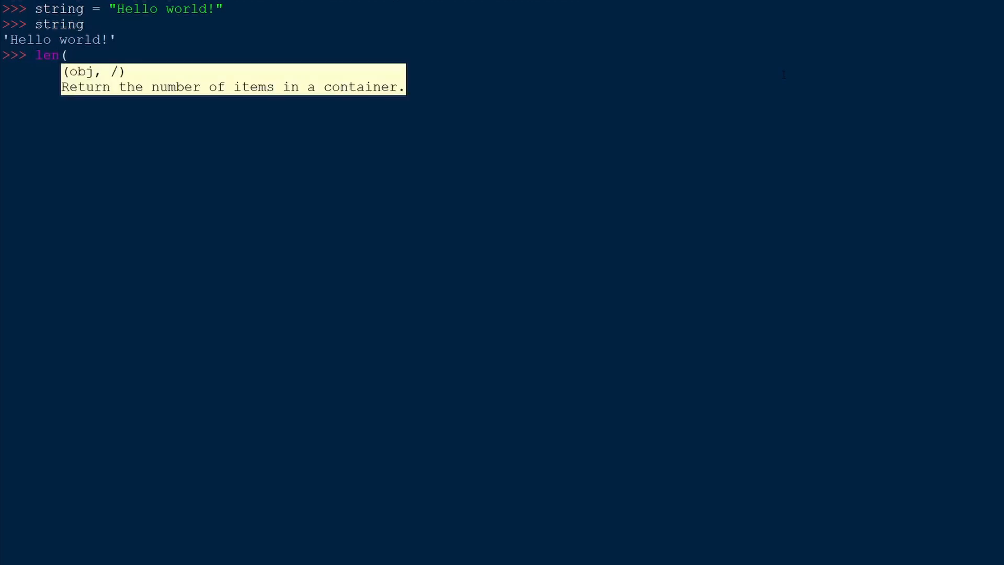
pyautogui.write('string')
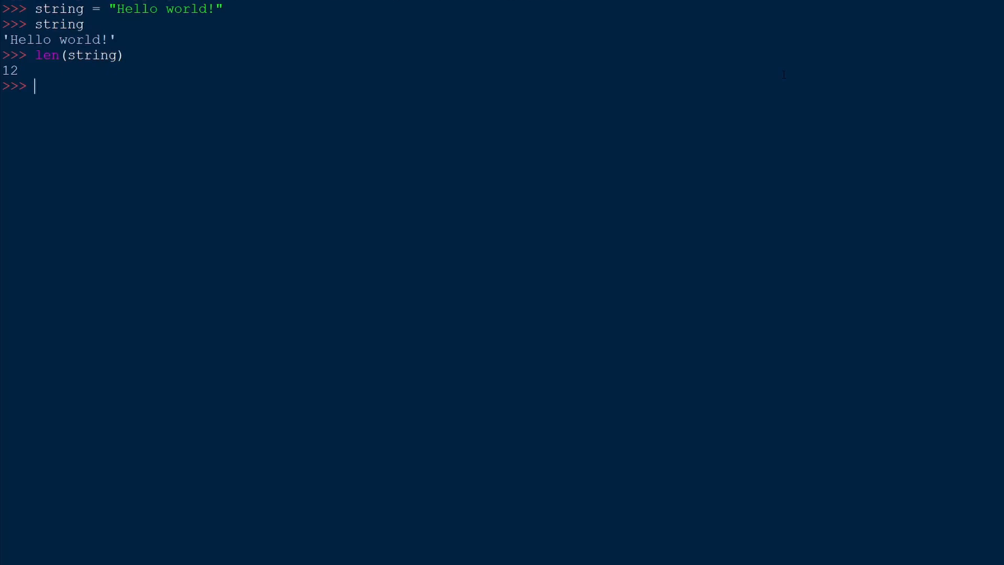
pyautogui.write('string')
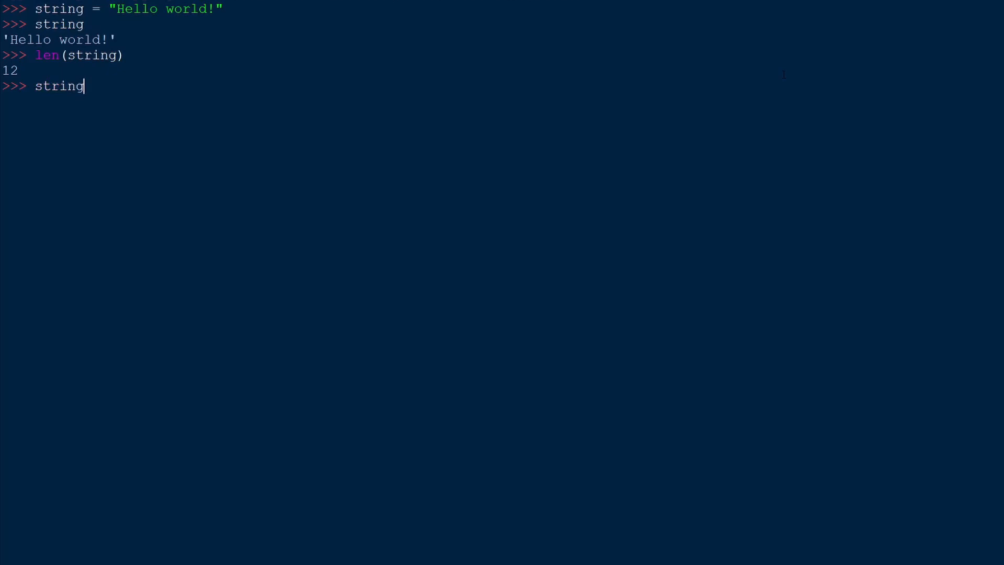
pyautogui.write('[')
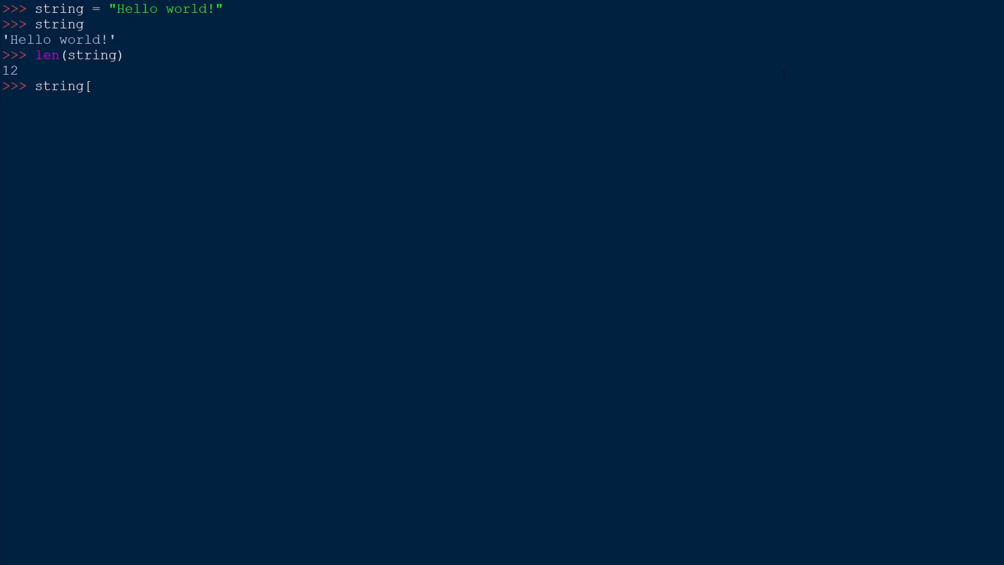
pyautogui.write('0')
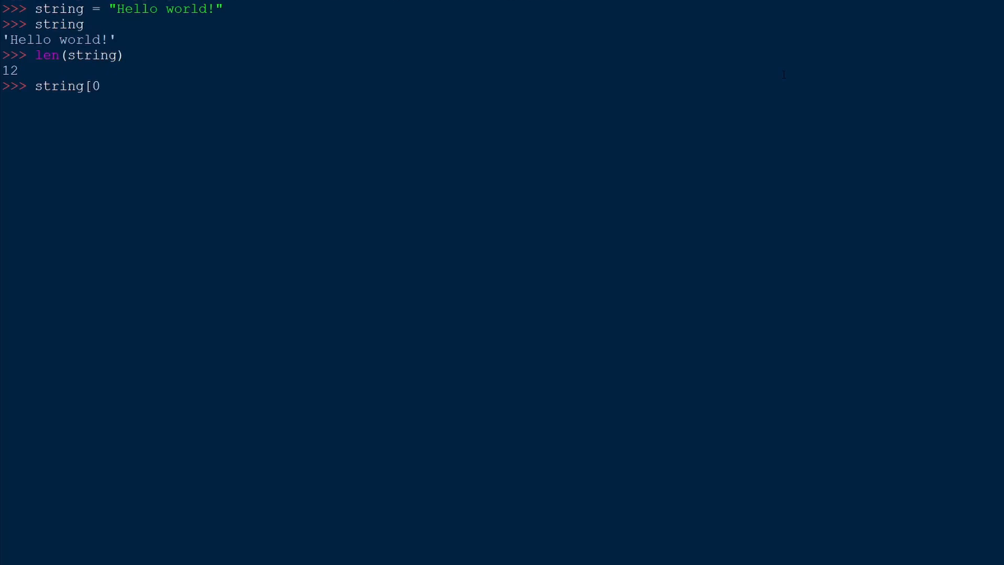
pyautogui.write(']')
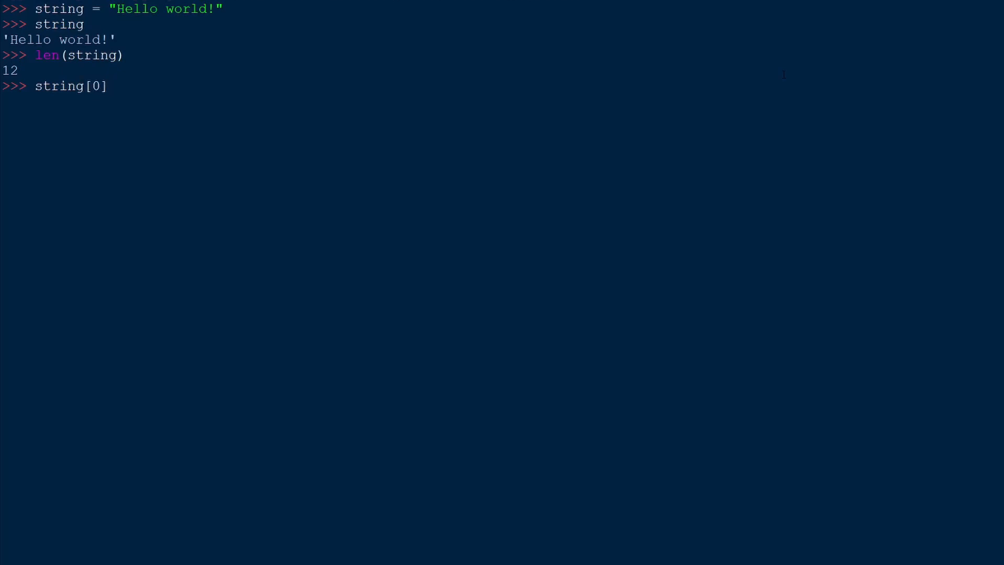
pyautogui.write('string[1')
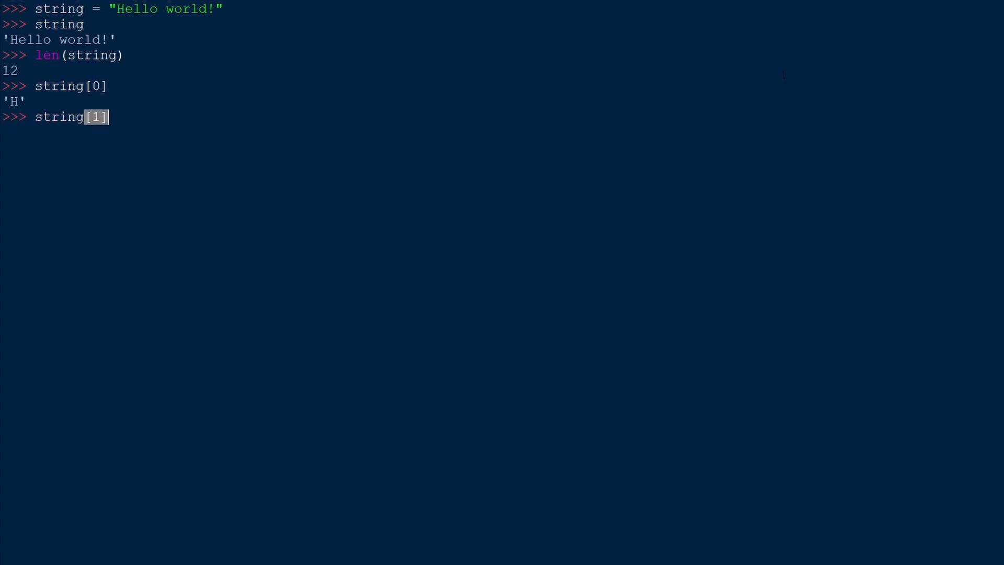
pyautogui.write('stri')
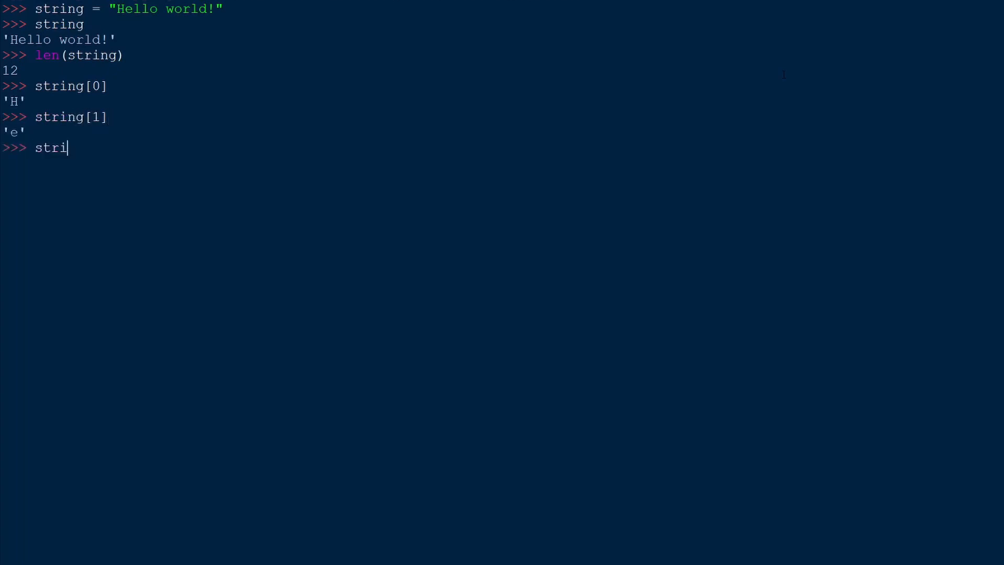
pyautogui.write('ng[2]')
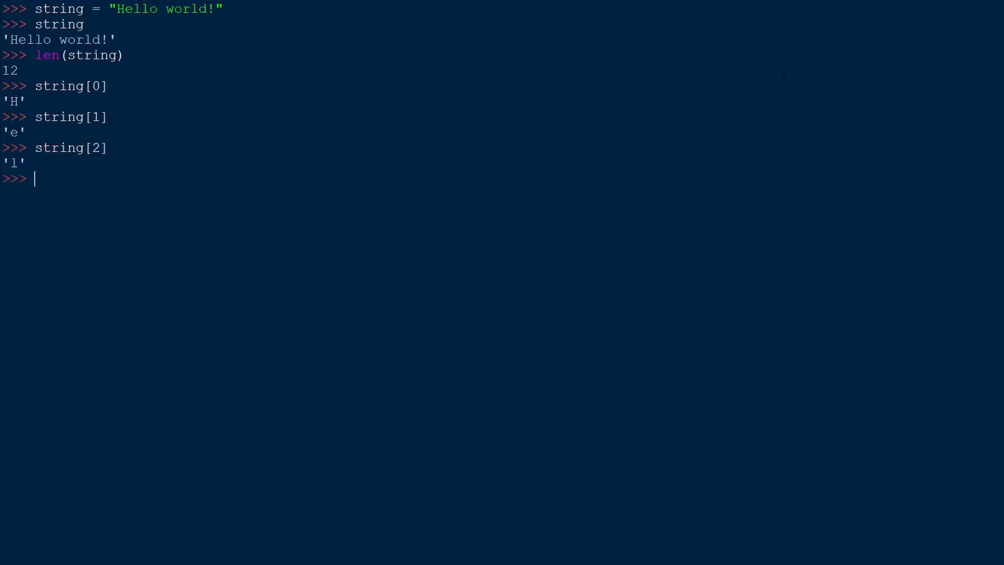
pyautogui.write('a')
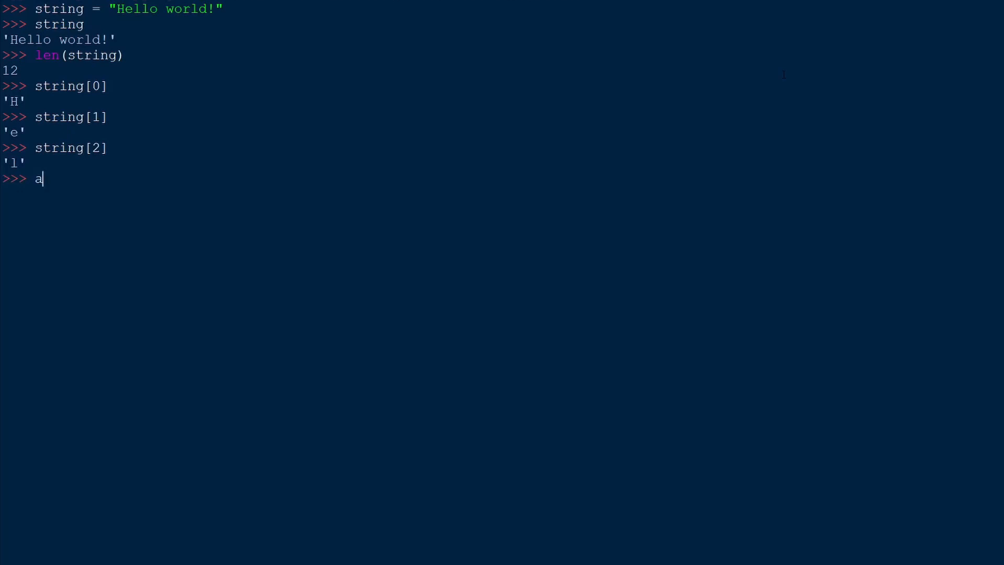
pyautogui.write('=')
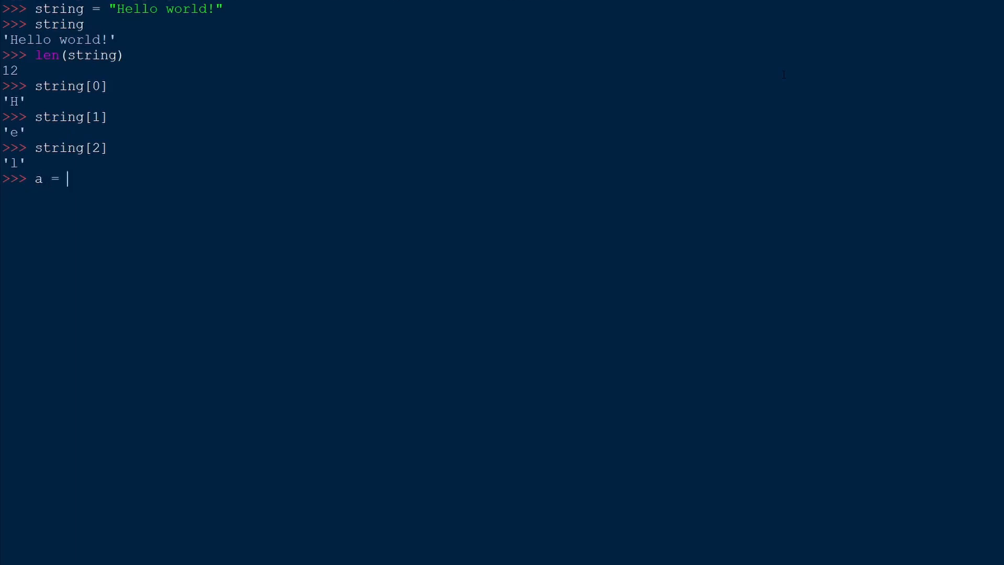
pyautogui.write('"foo"')
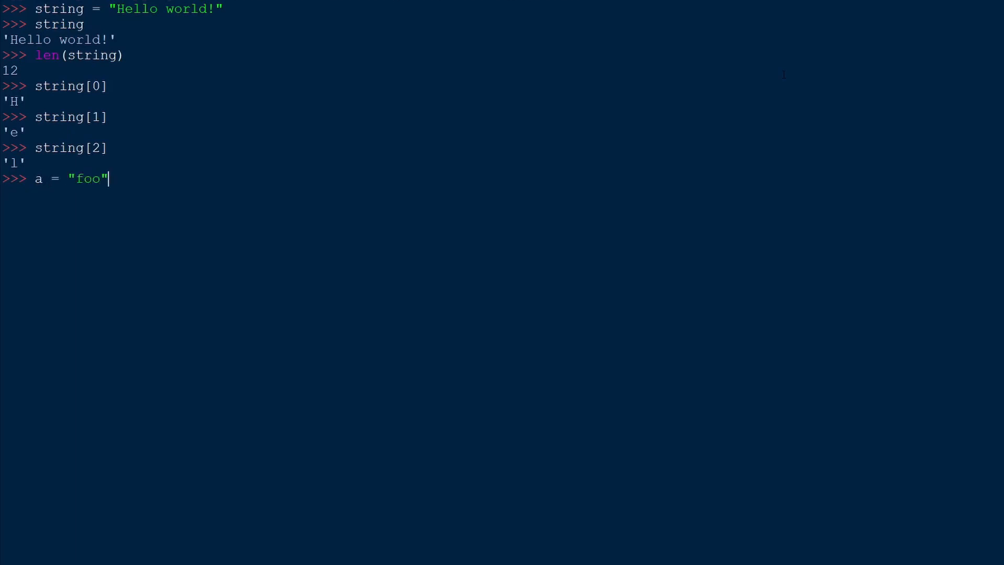
pyautogui.write('b = "bar')
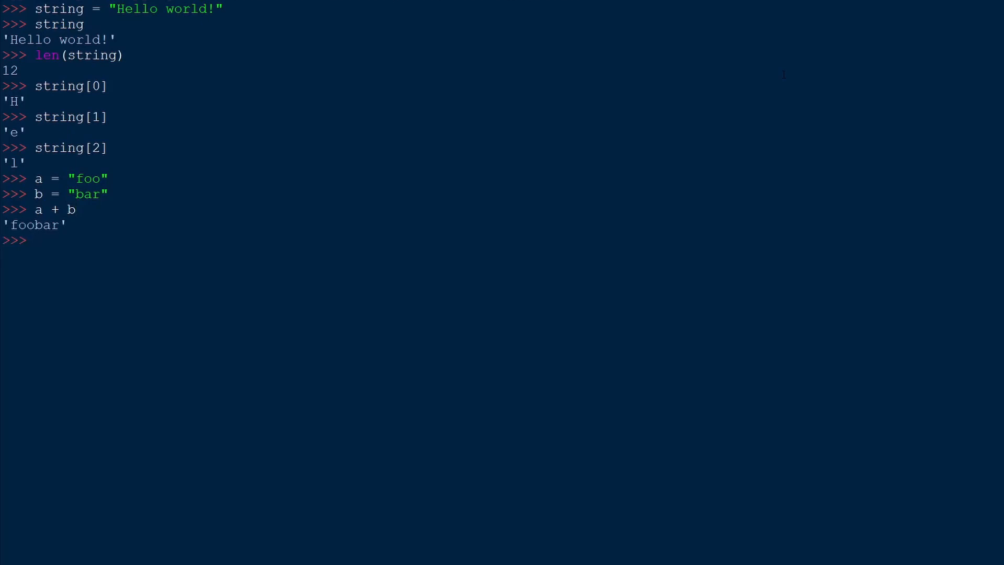
pyautogui.write('a + " "')
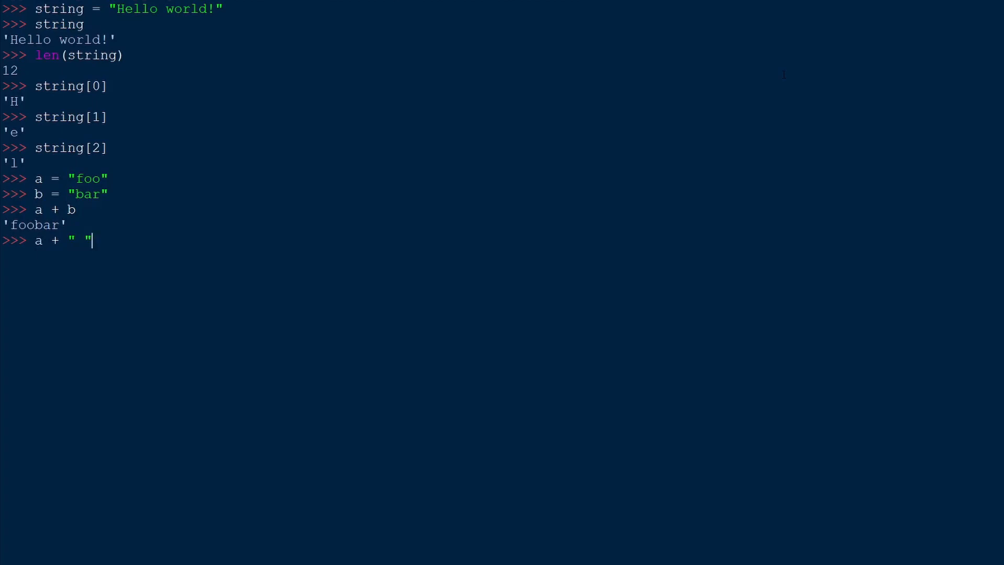
pyautogui.write('+')
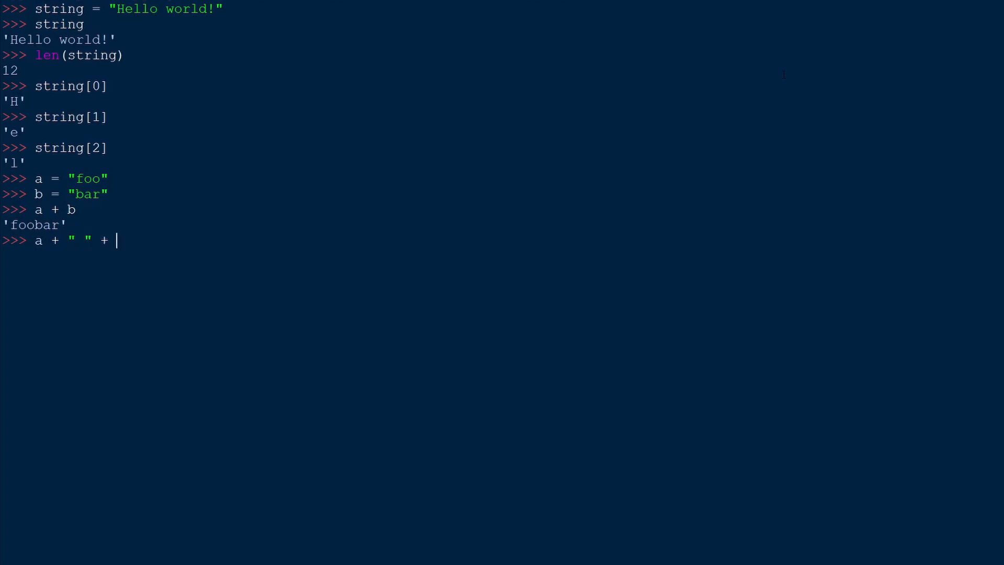
pyautogui.write('b')
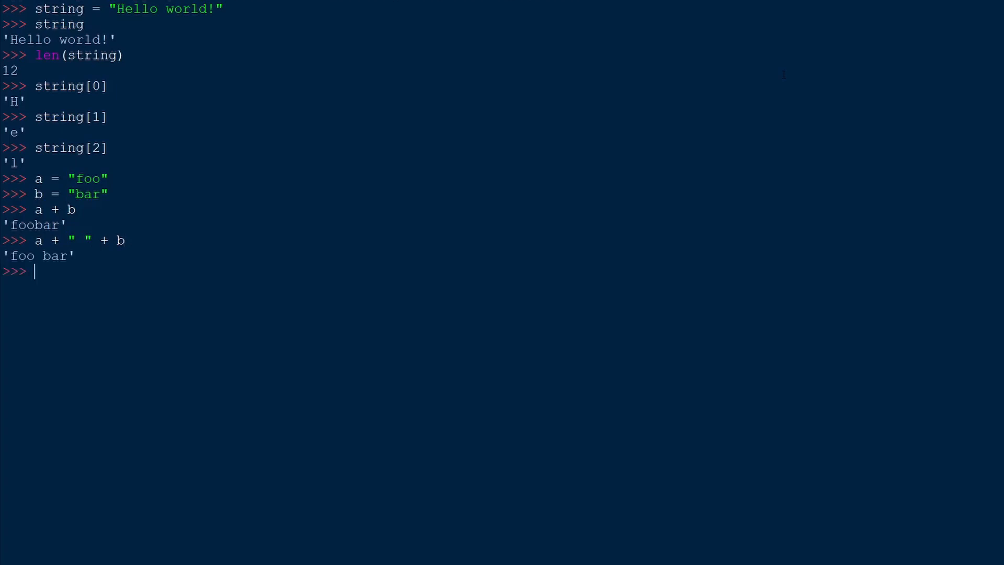
pyautogui.write('f')
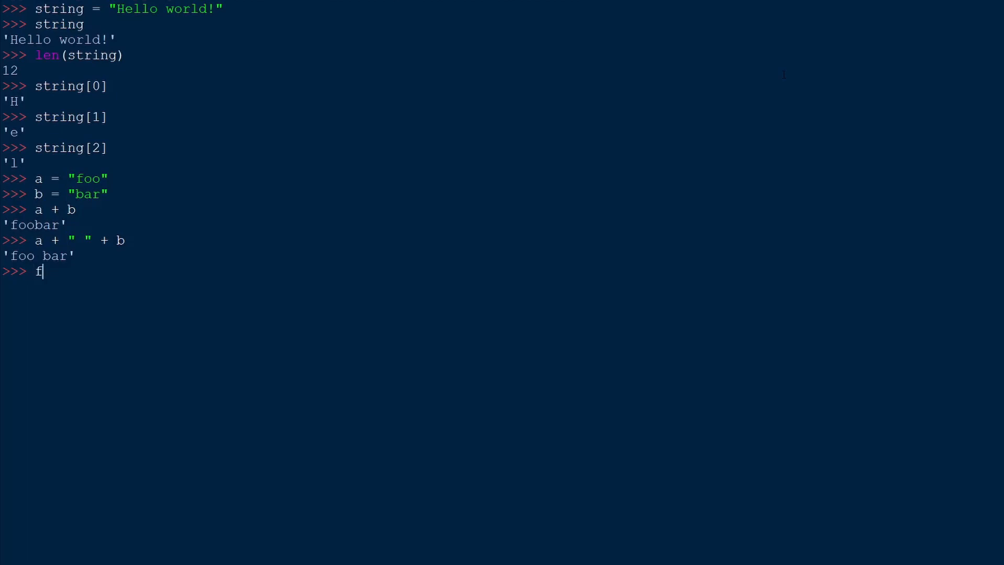
pyautogui.write('"')
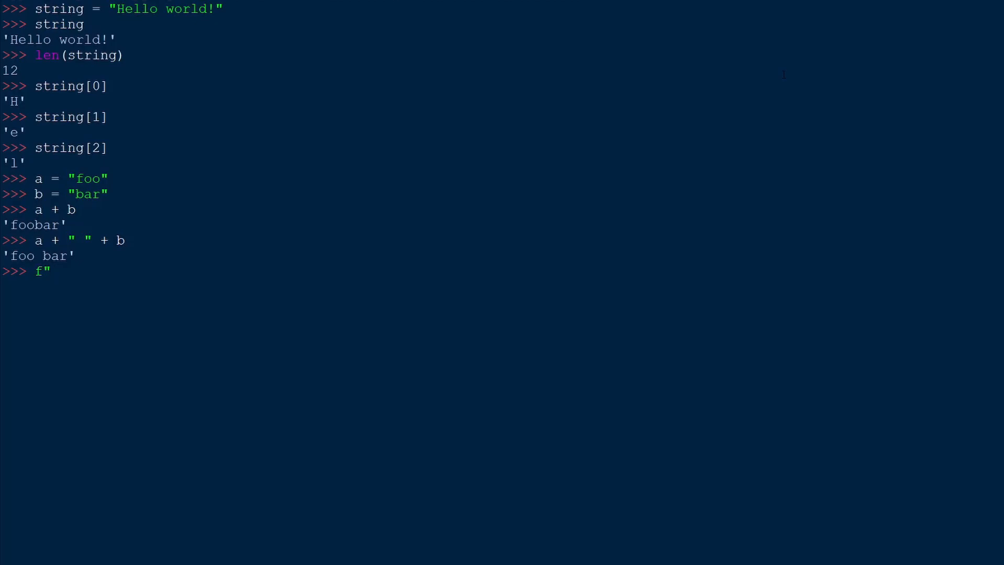
pyautogui.write('{')
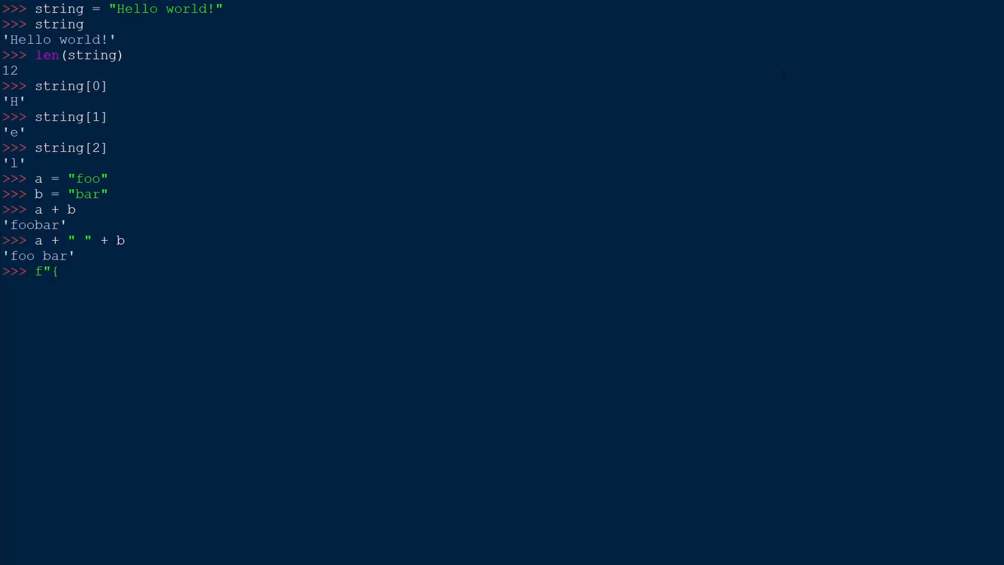
pyautogui.write('a}')
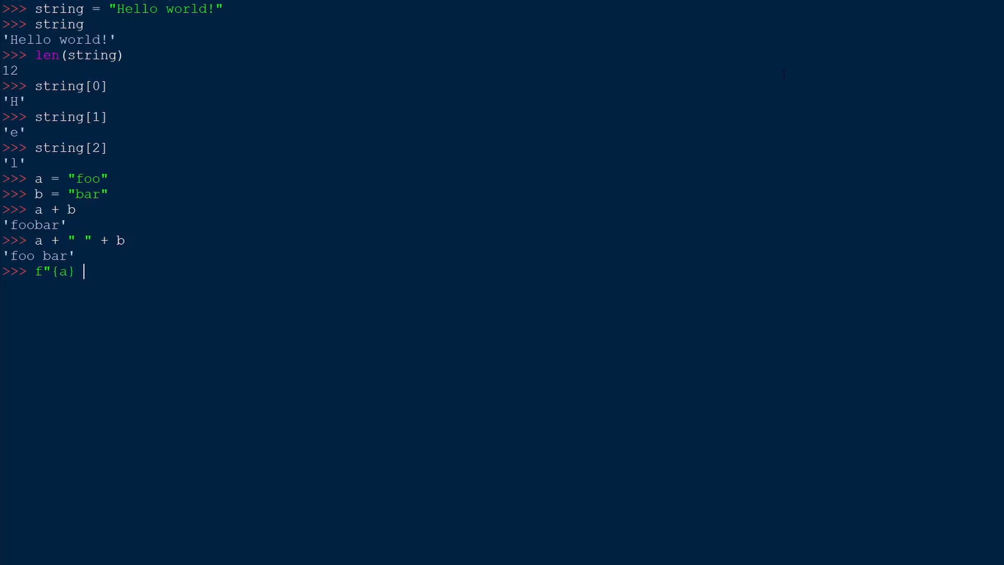
pyautogui.write('{')
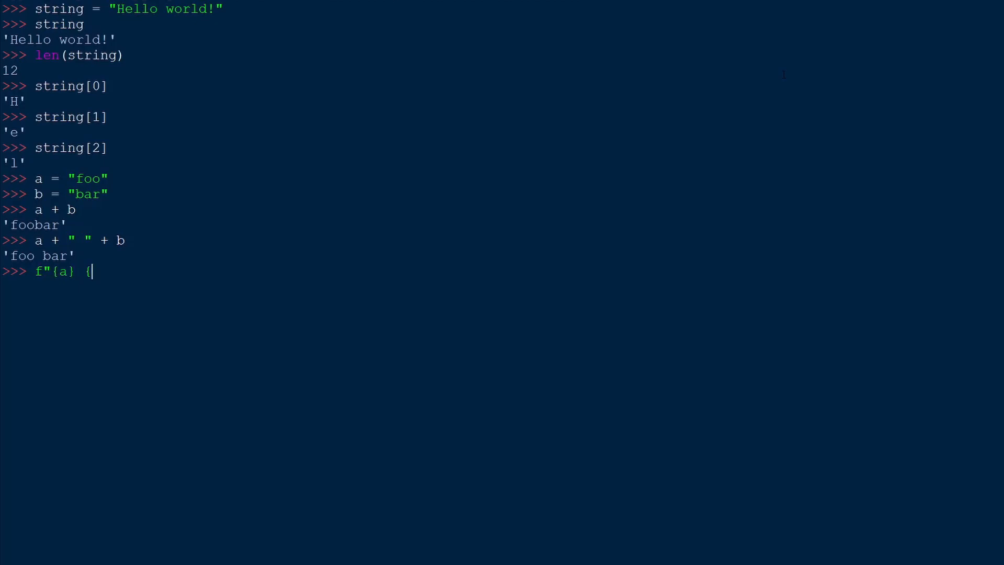
pyautogui.write('b}')
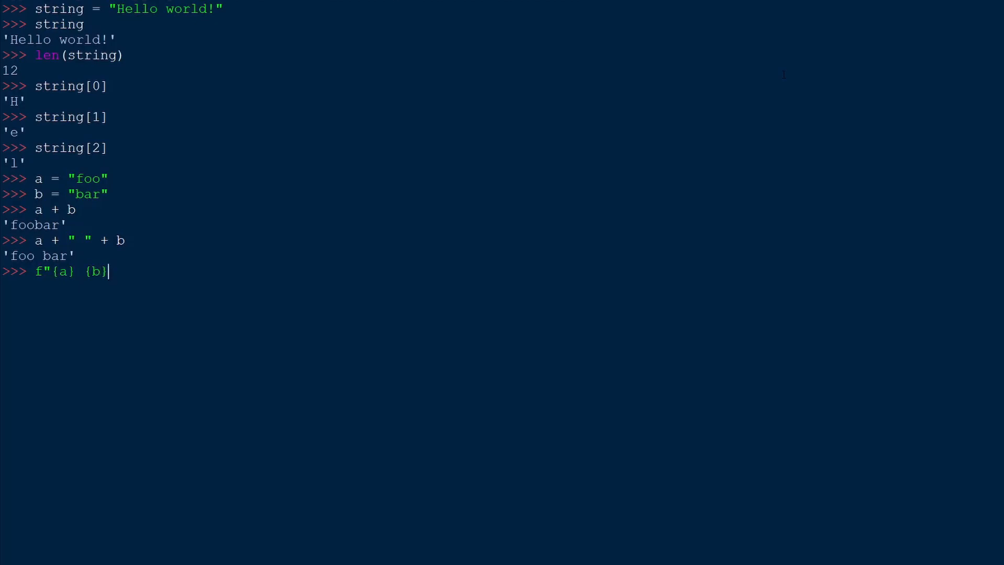
pyautogui.write('"')
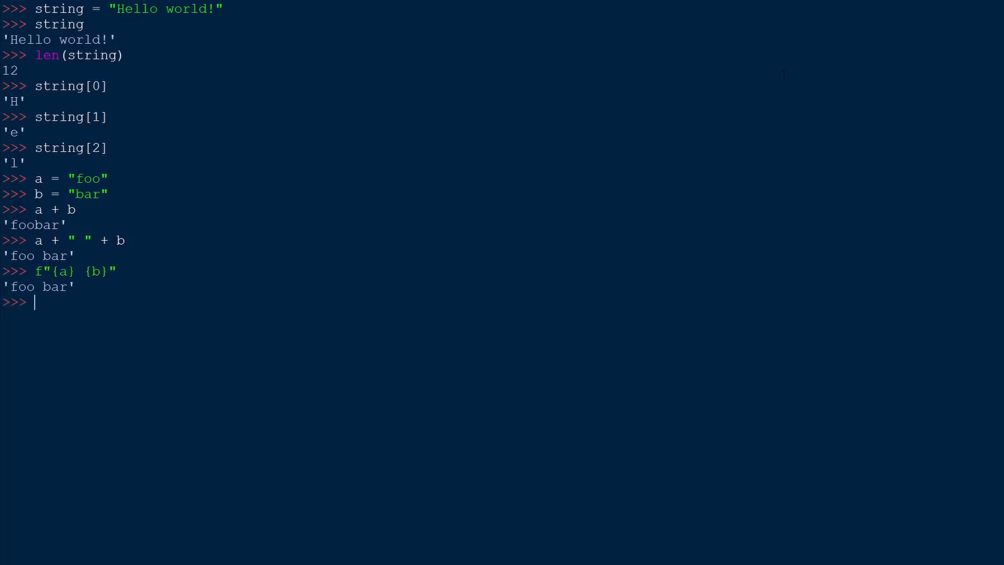
pyautogui.write('d')
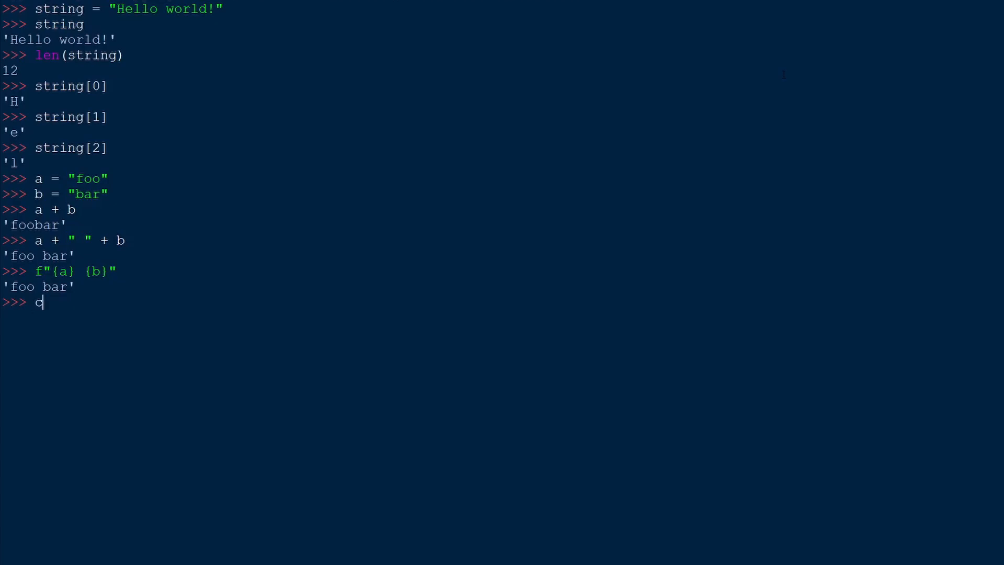
pyautogui.write('olour = "')
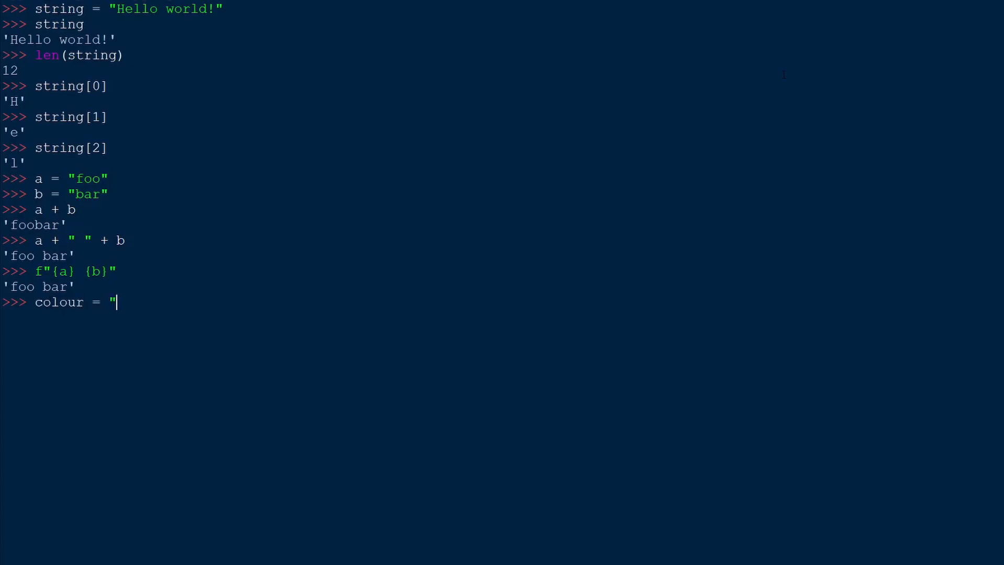
pyautogui.write('blue"')
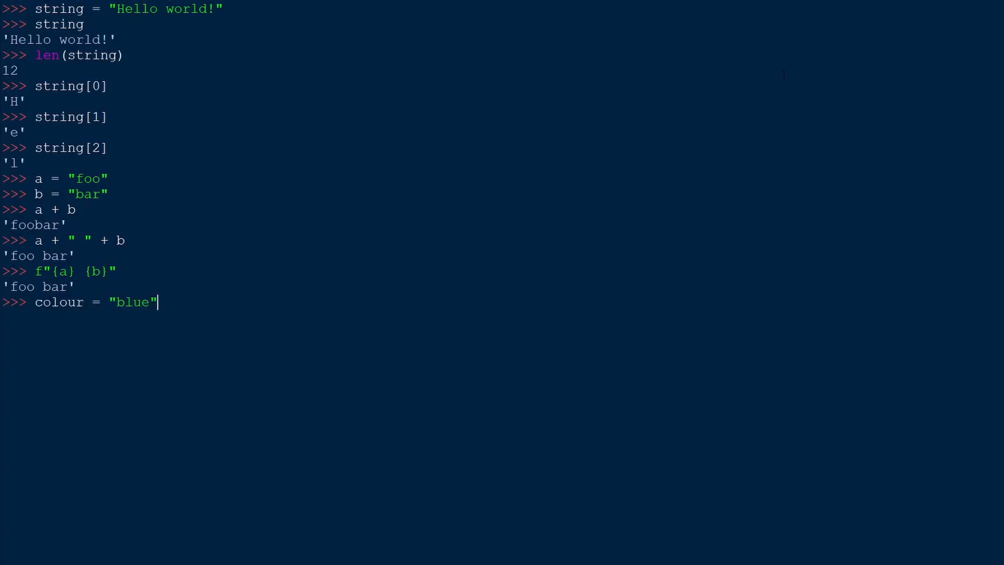
pyautogui.write('food = "pi')
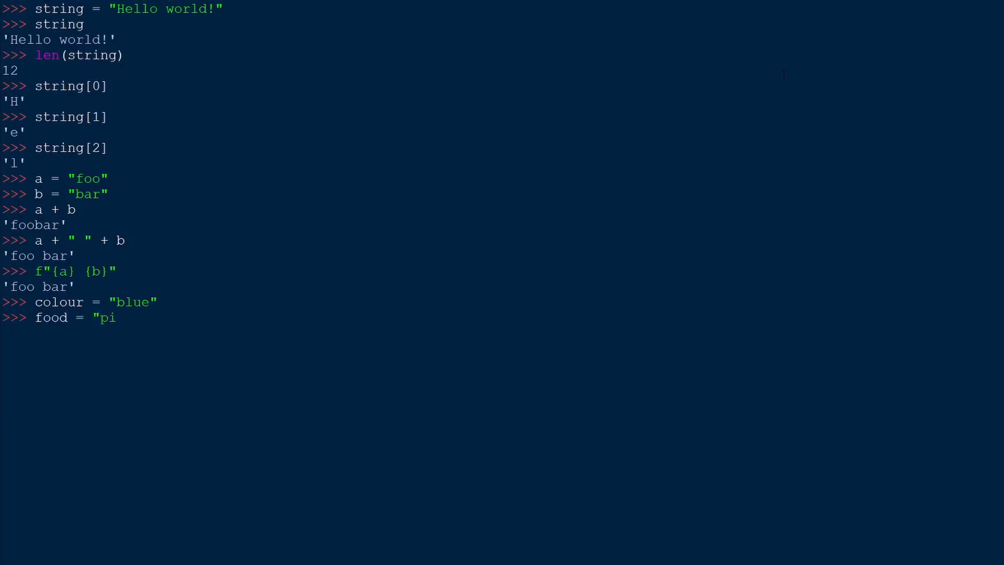
pyautogui.write('zza"')
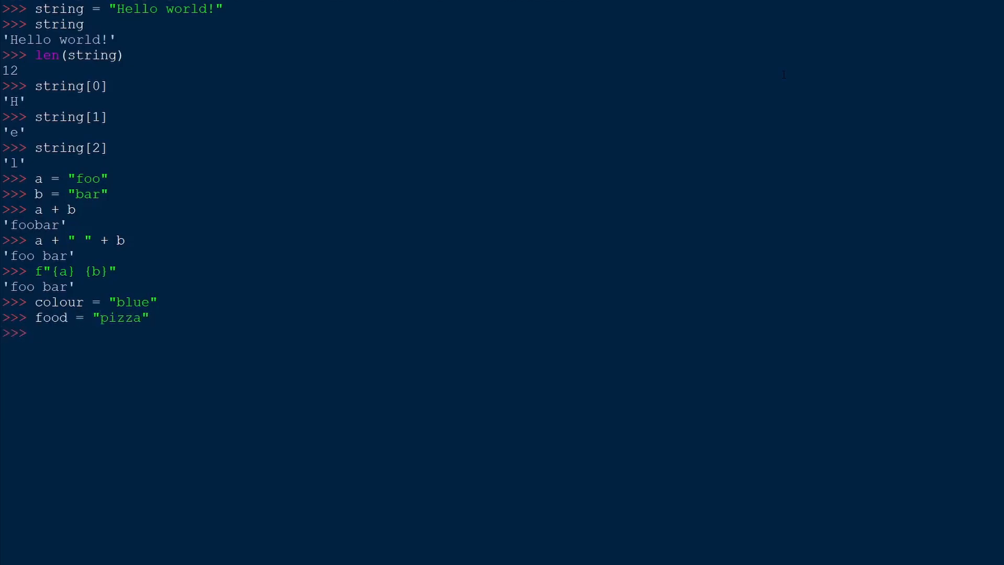
pyautogui.write('f"')
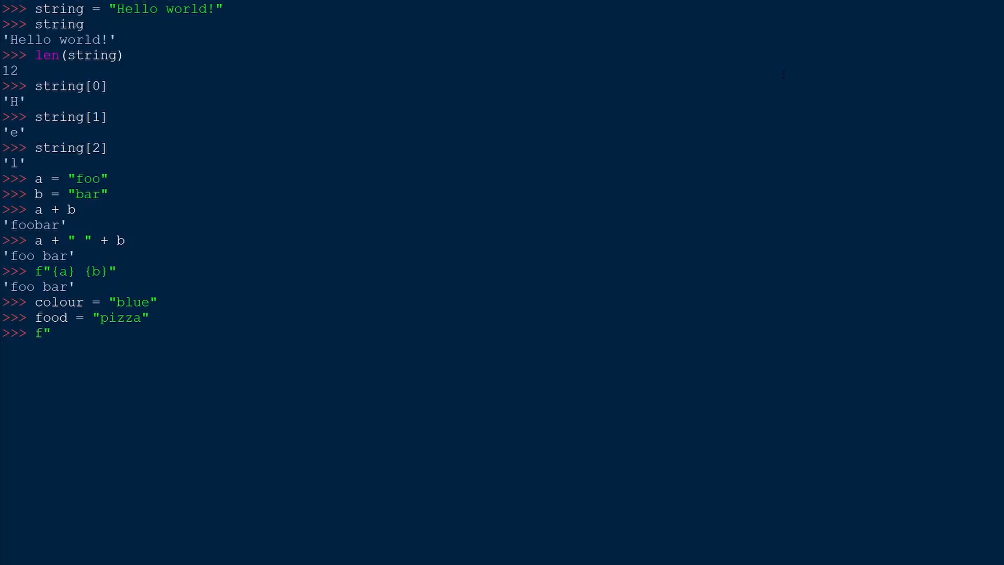
pyautogui.write('My favourite co')
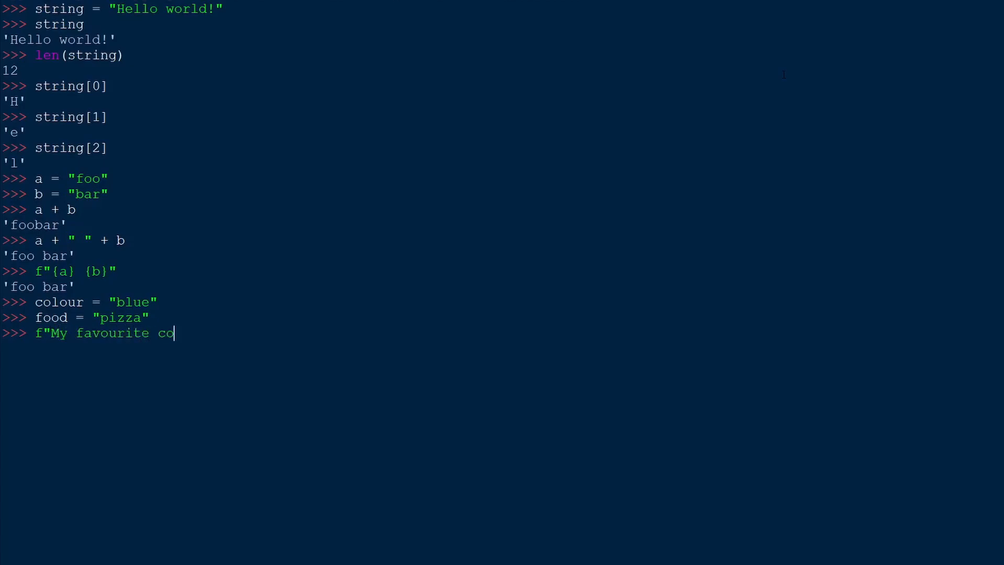
pyautogui.write('lour is {')
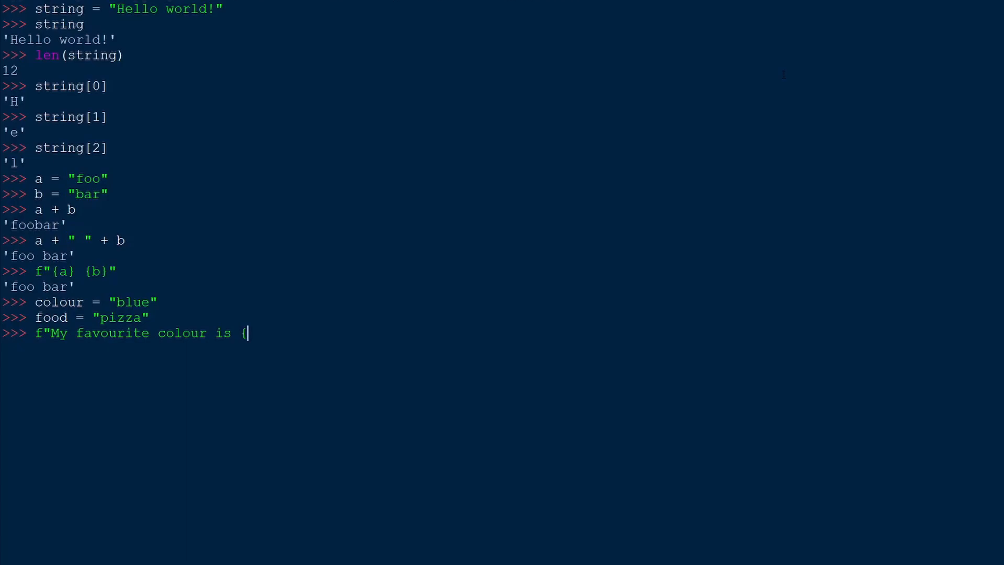
pyautogui.write('colour}')
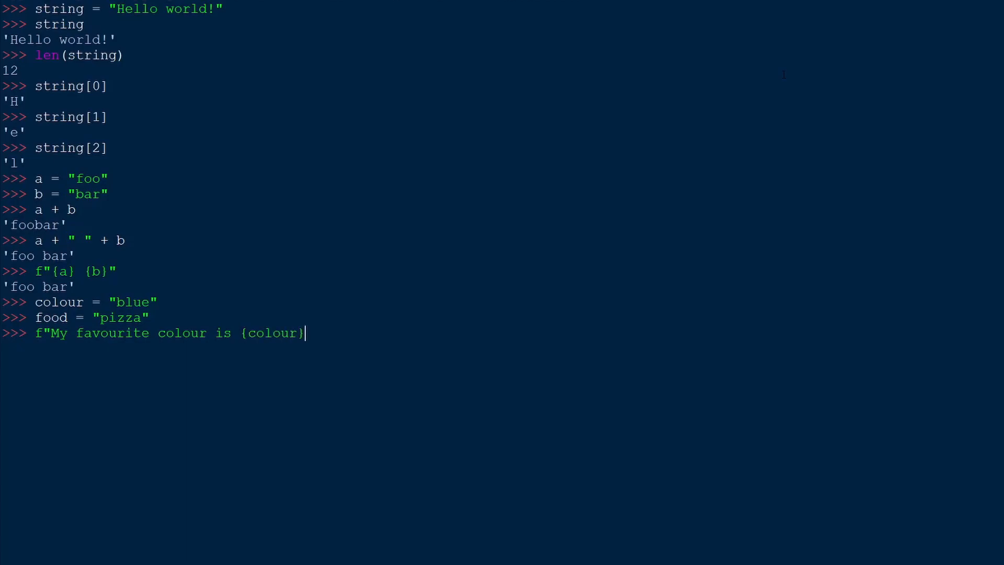
pyautogui.write(', and my favo')
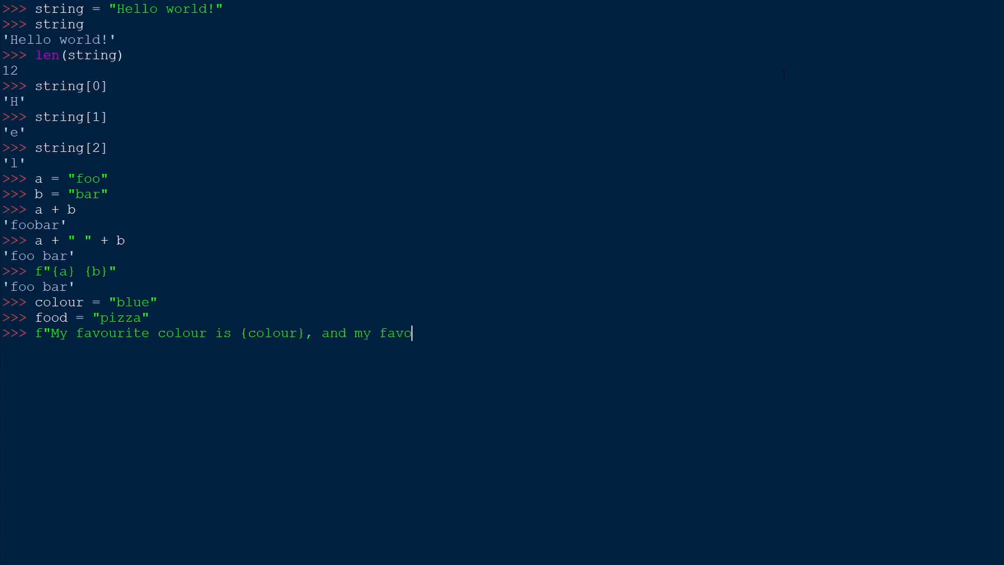
pyautogui.write('urite food is {')
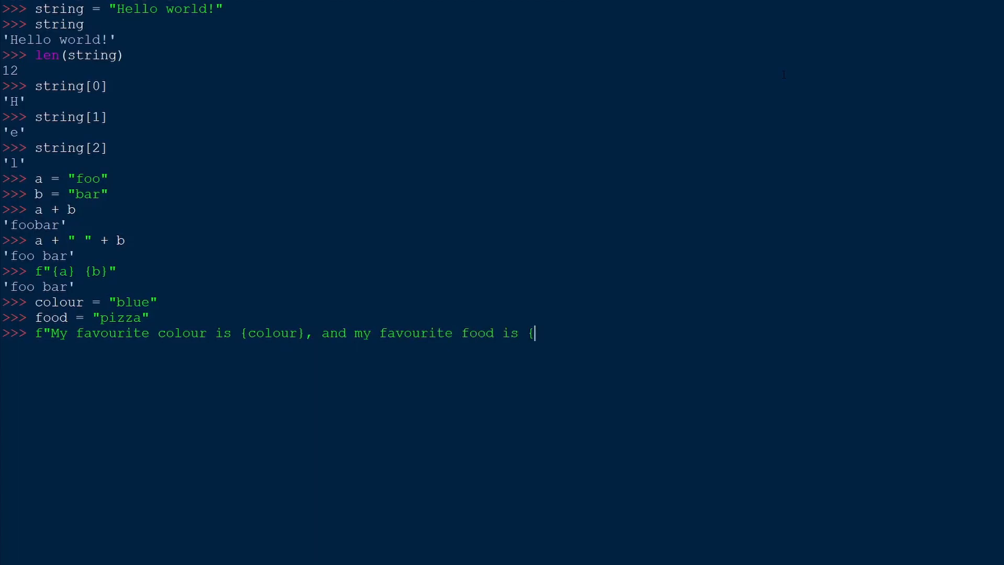
pyautogui.write('food}"')
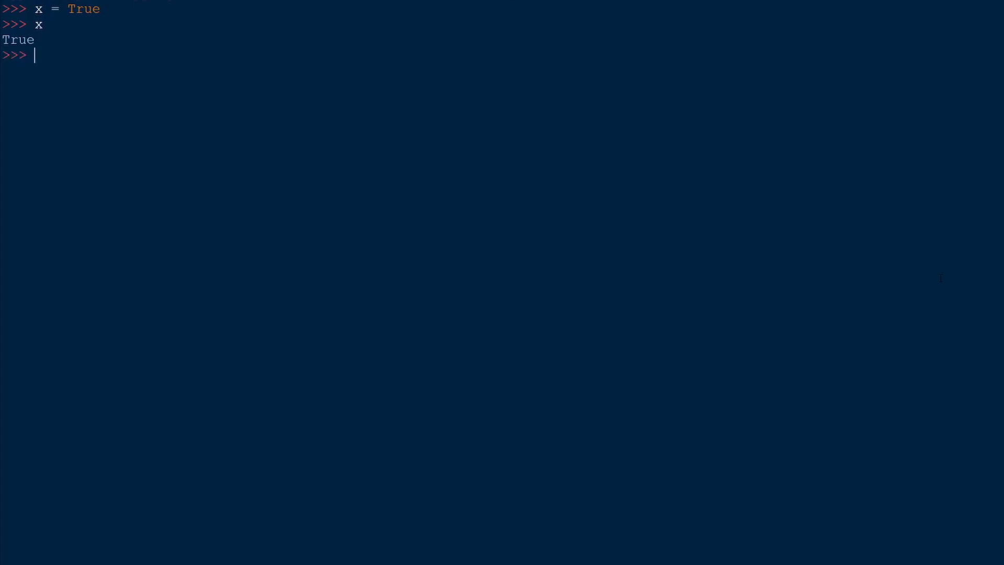
pyautogui.write('x = 1')
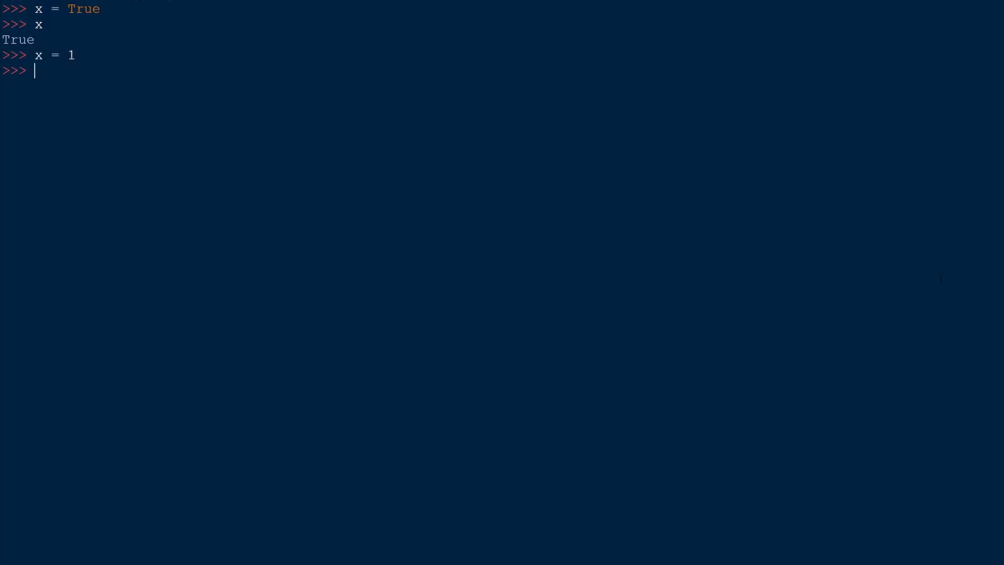
pyautogui.write('bool(x')
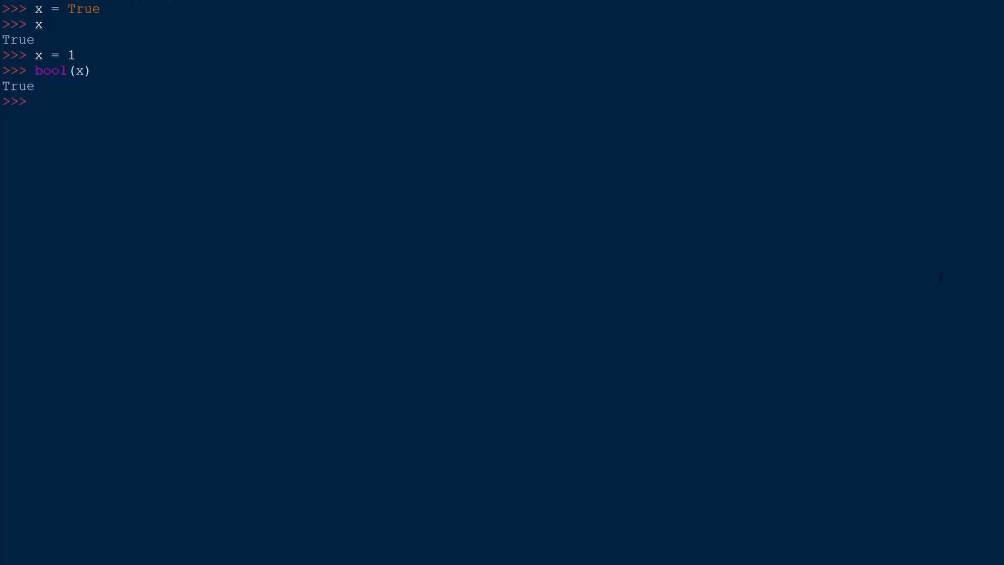
pyautogui.write('bool(0')
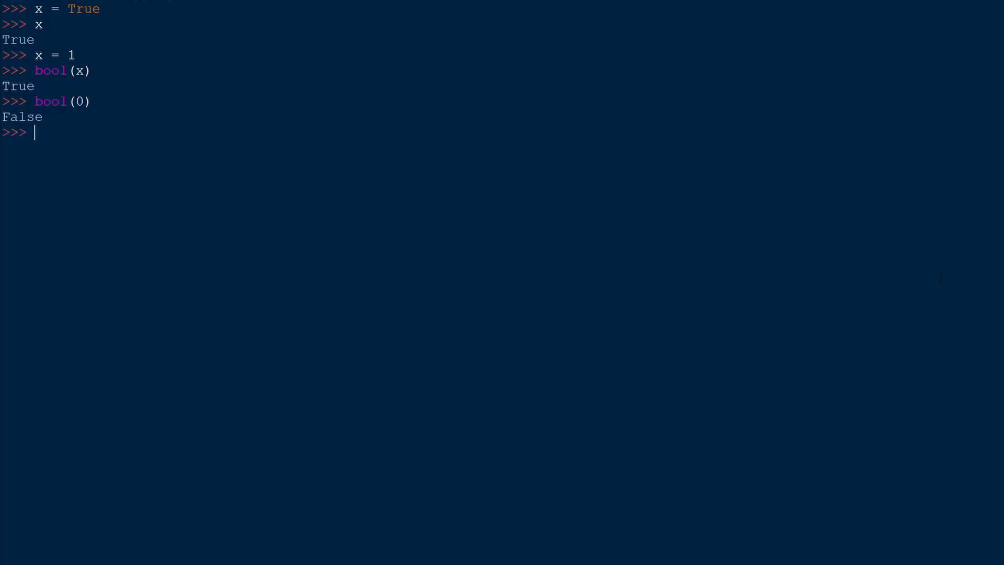
pyautogui.write('bool(')
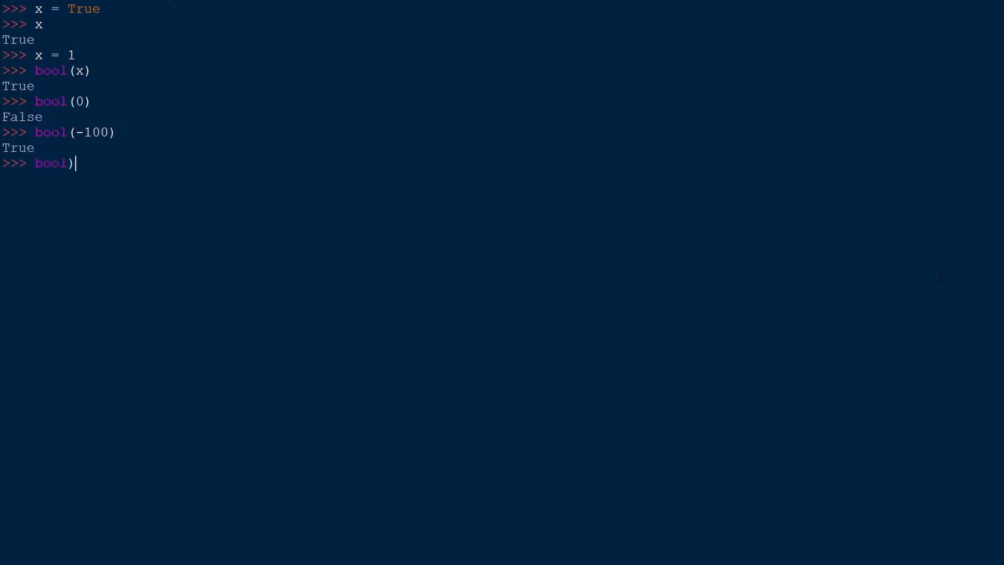
pyautogui.write('("')
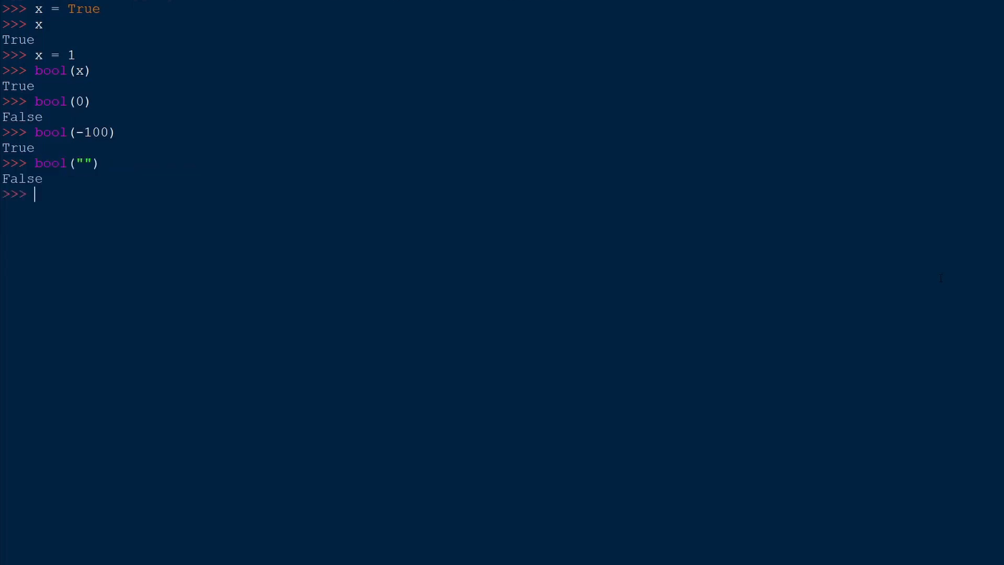
pyautogui.write('bool(')
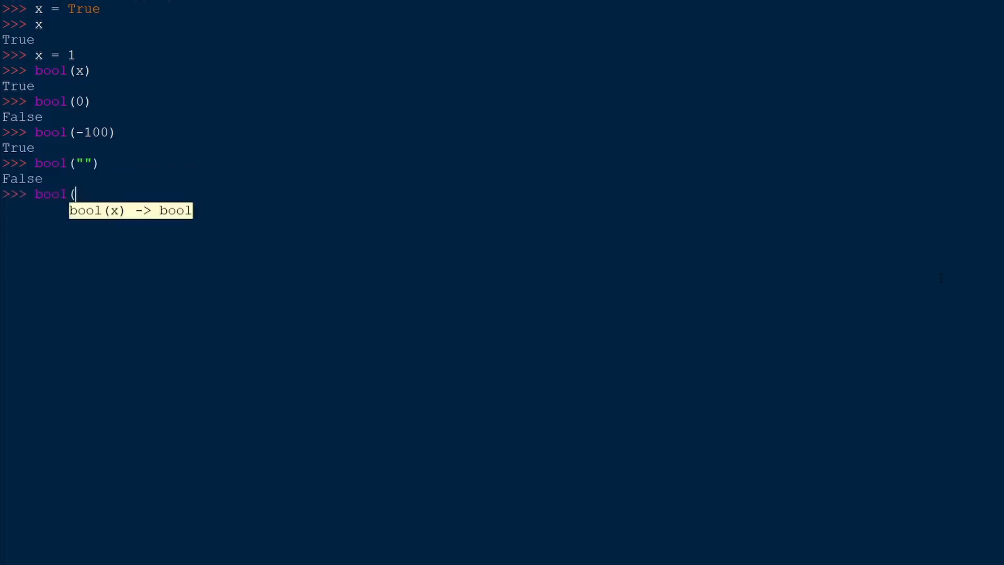
pyautogui.write('" "')
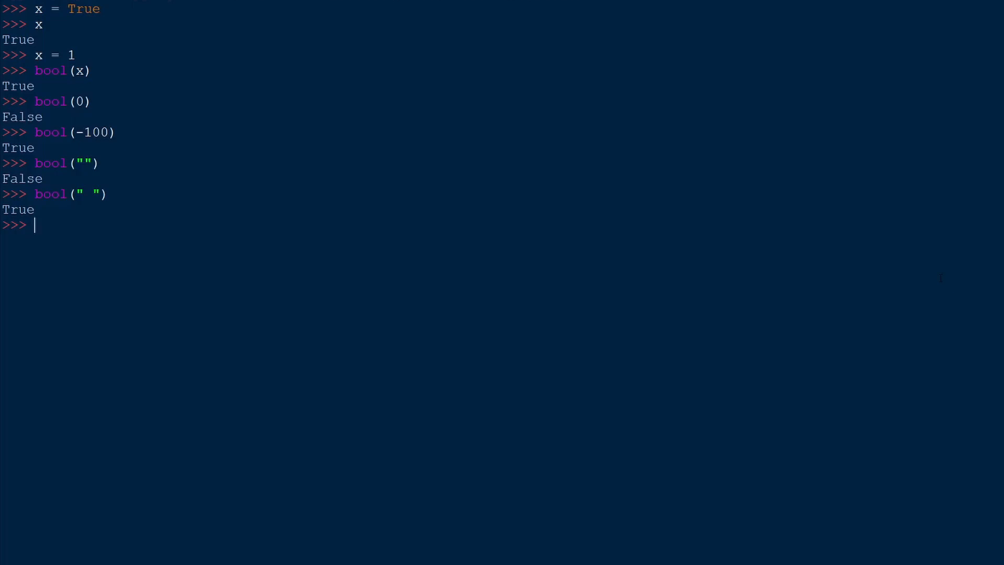
pyautogui.write('x = 10')
pyautogui.write('z = 12')
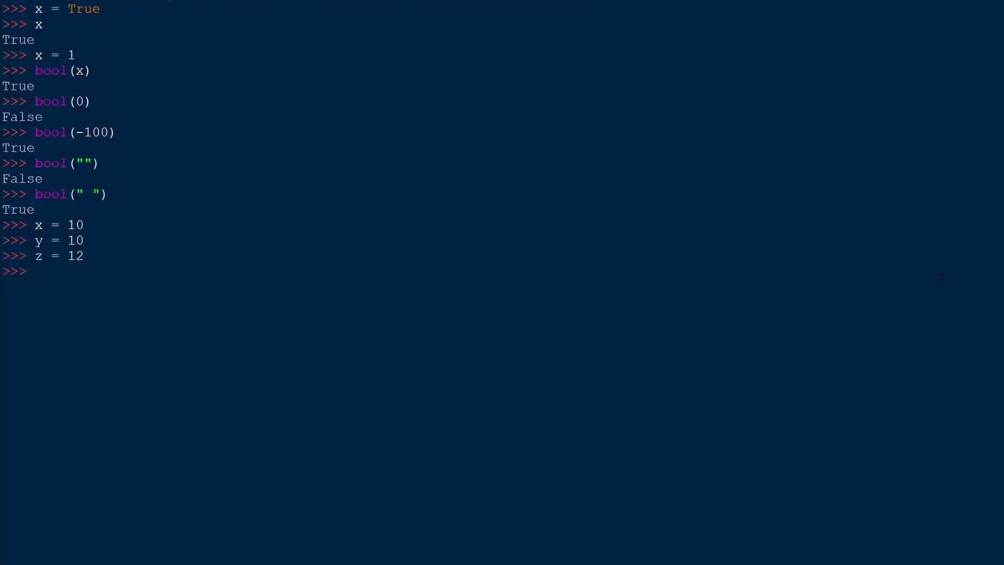
pyautogui.write('x')
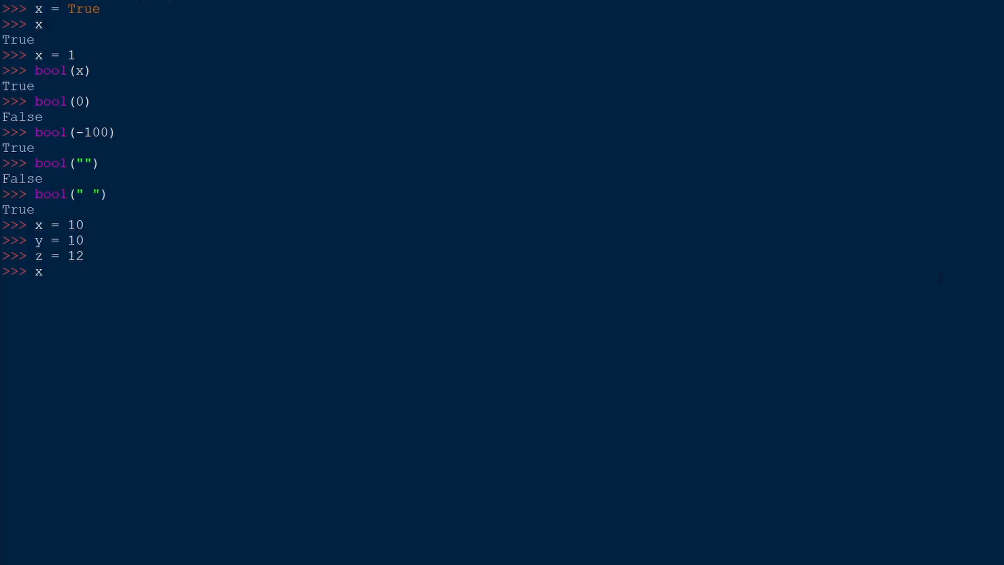
pyautogui.write('==')
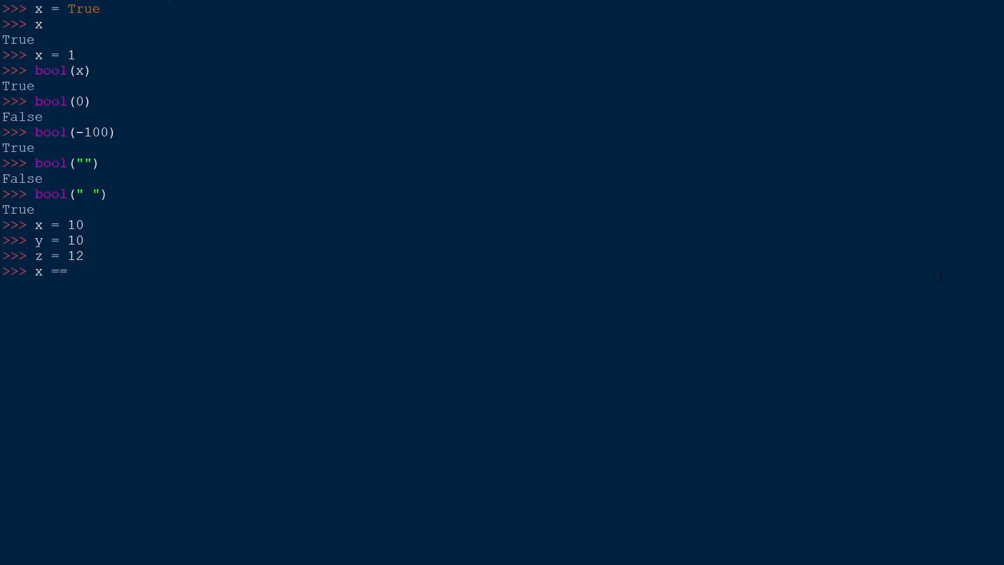
pyautogui.write('y')
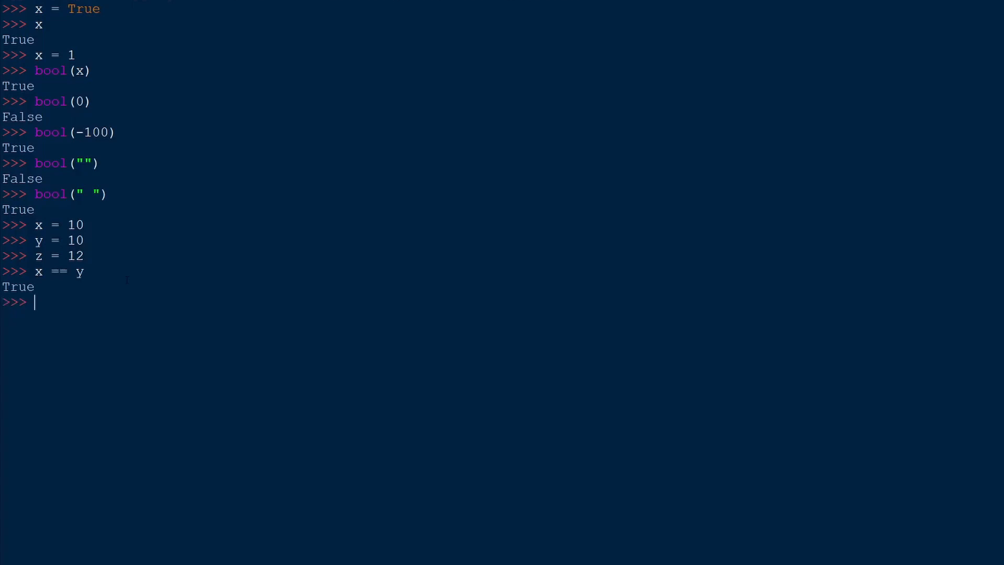
pyautogui.write('x == z')
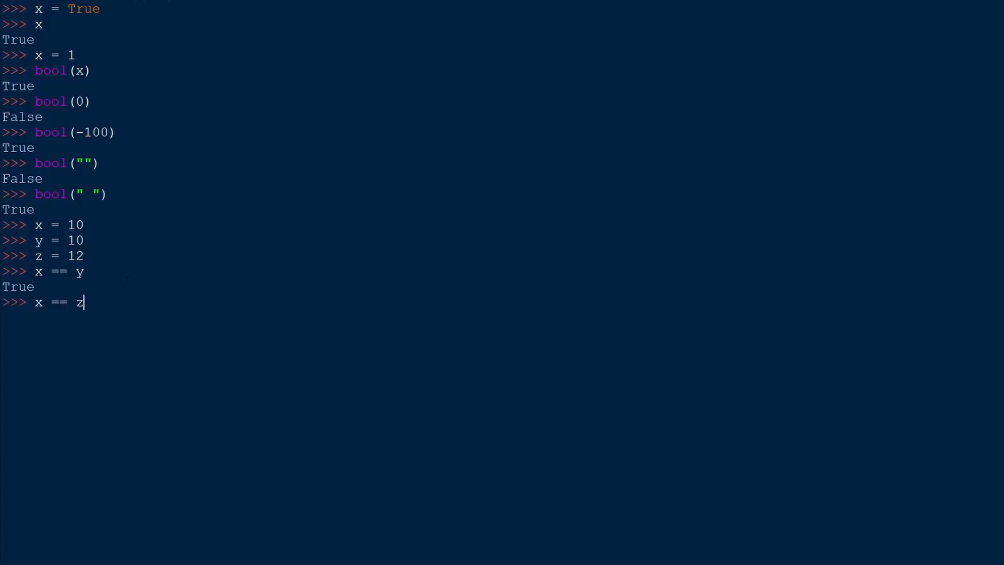